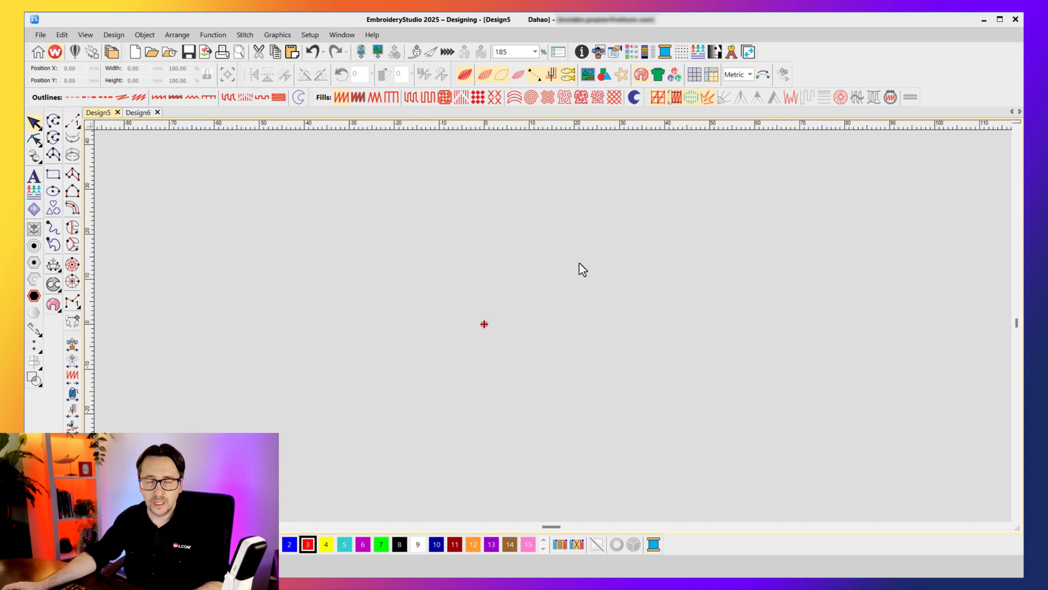
mouse_move(116, 196)
type("Wilcom Lettering")
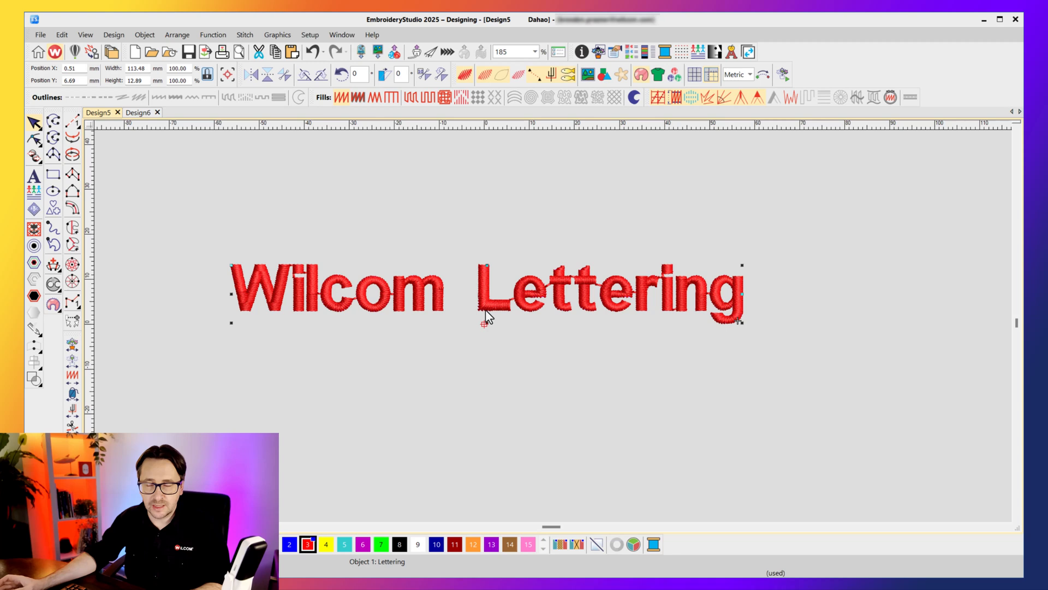
Step: Open Object Properties for the lettering, test a two-line text, then restore a single line
right_click(484, 321)
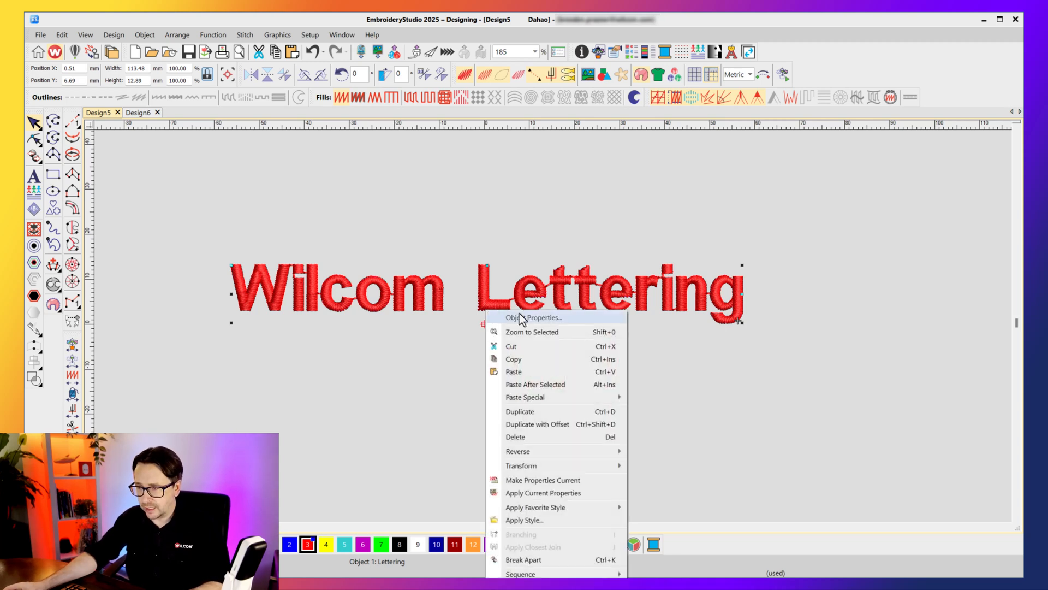
left_click(535, 317)
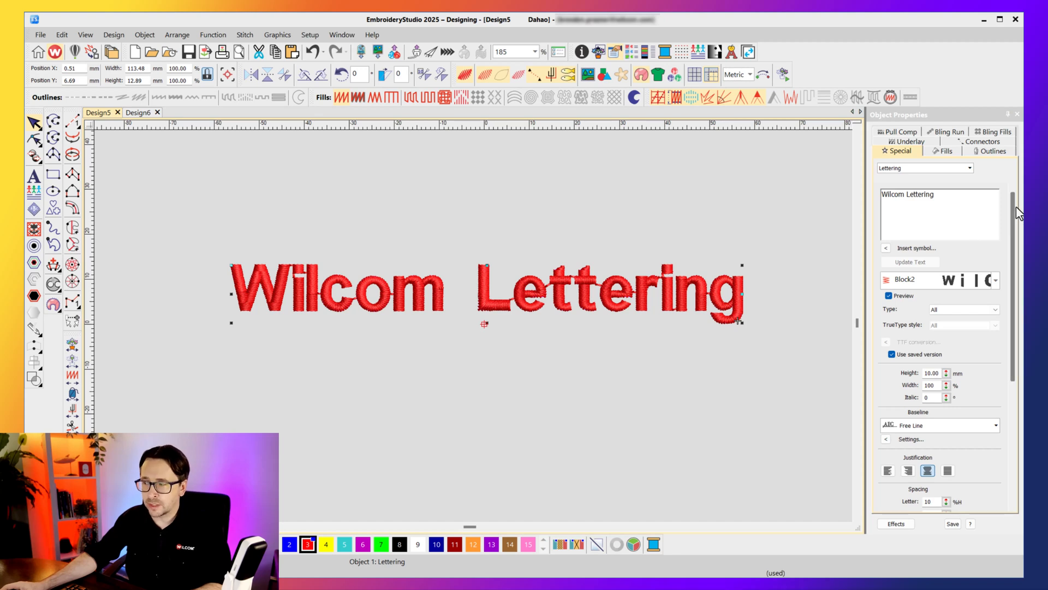
scroll("down", 3)
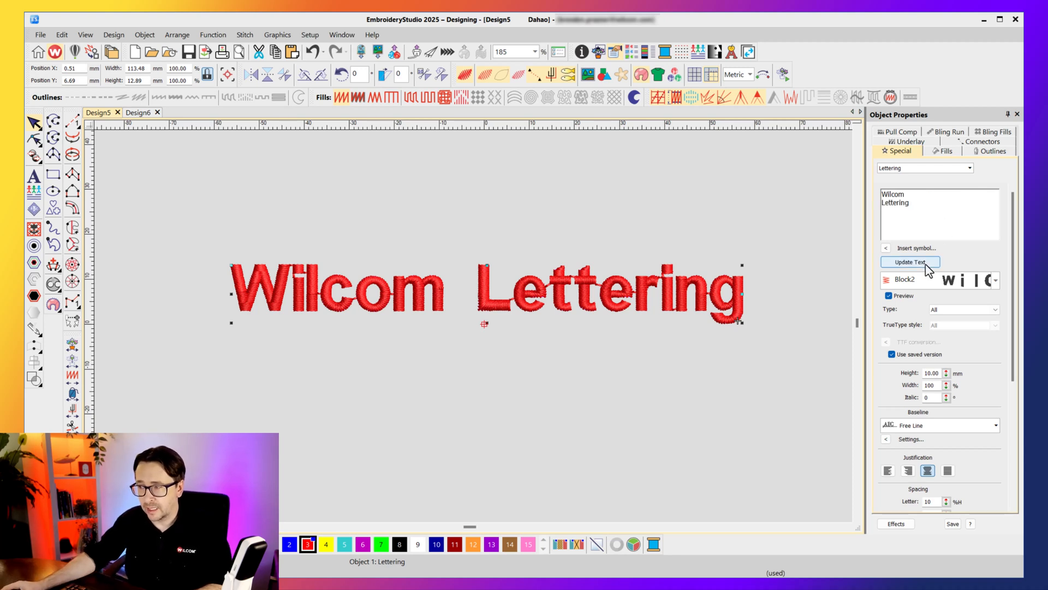
left_click(909, 262)
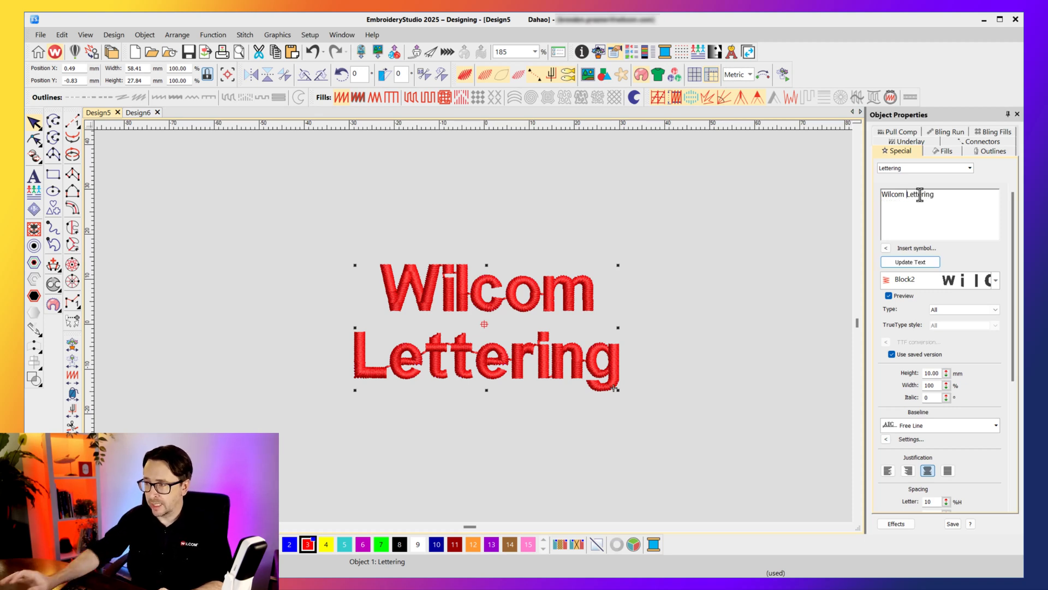
left_click(910, 261)
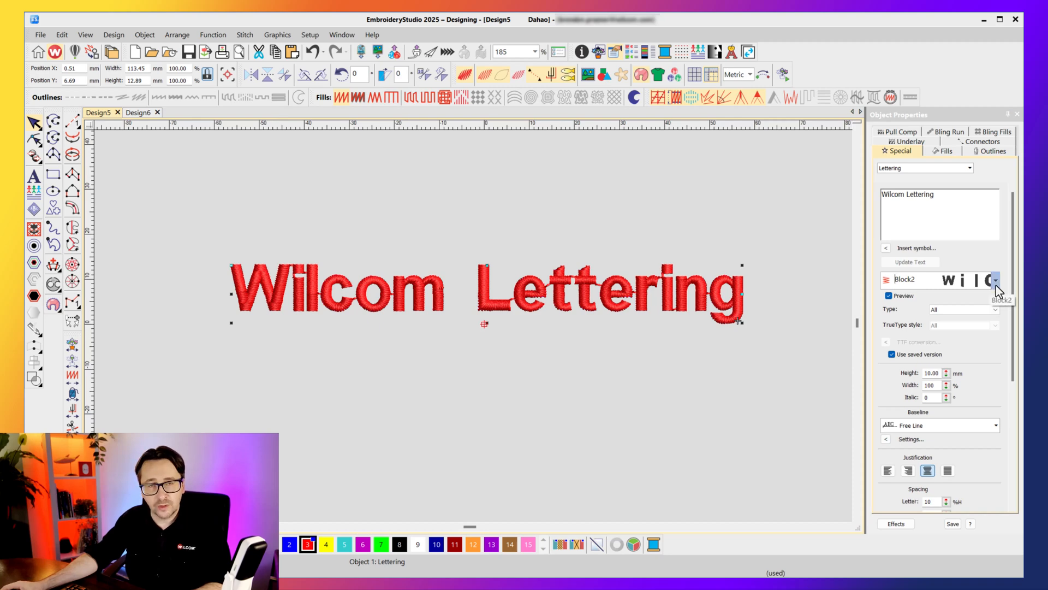
Step: Try the Bounty and Fredoka One fonts on the lettering, then settle on College
left_click(995, 279)
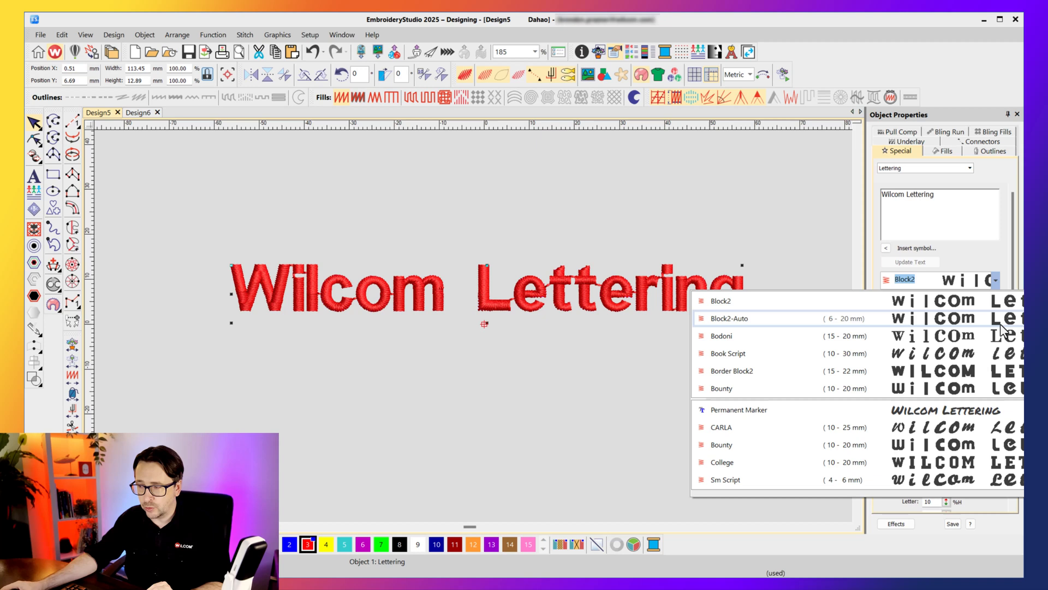
mouse_move(858, 371)
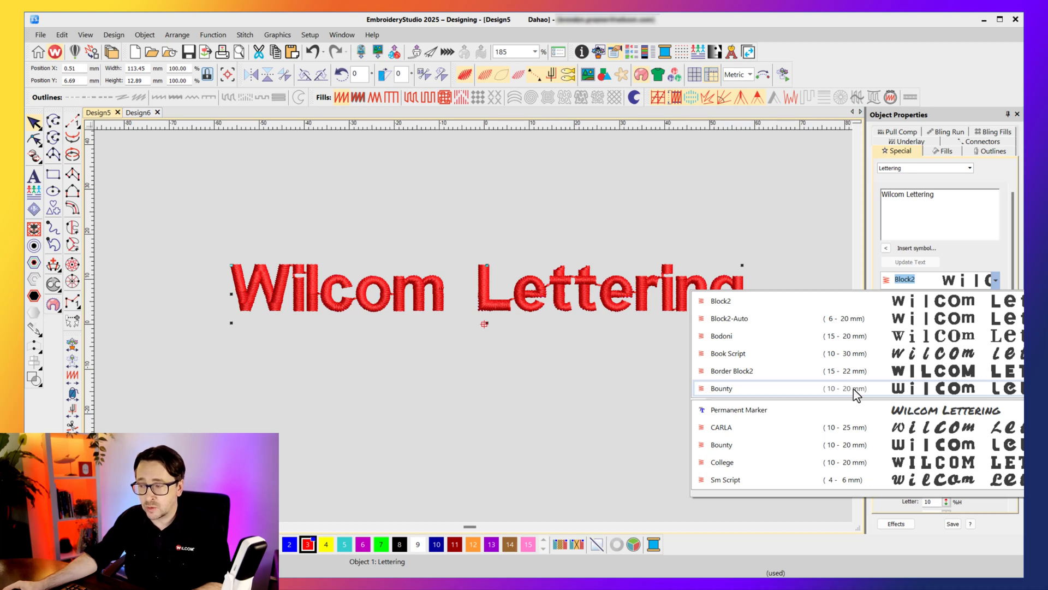
left_click(721, 387)
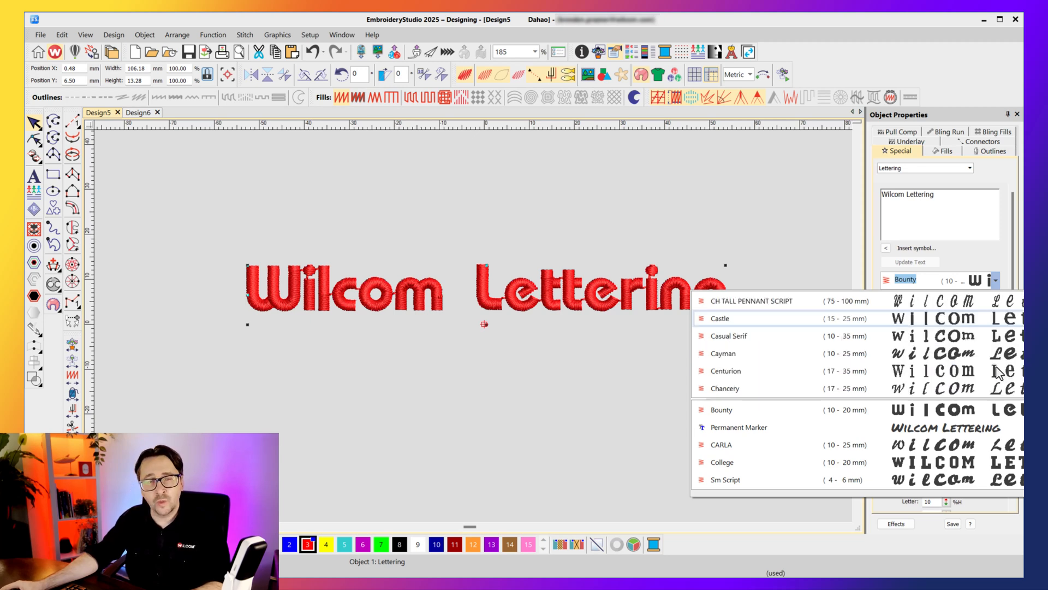
scroll("down", 3)
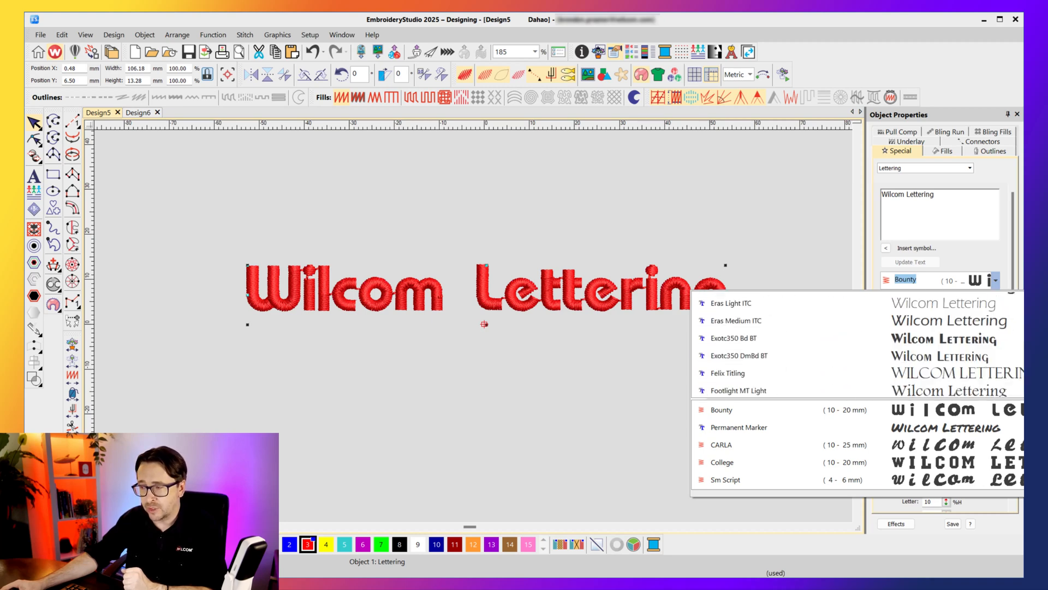
scroll("down", 3)
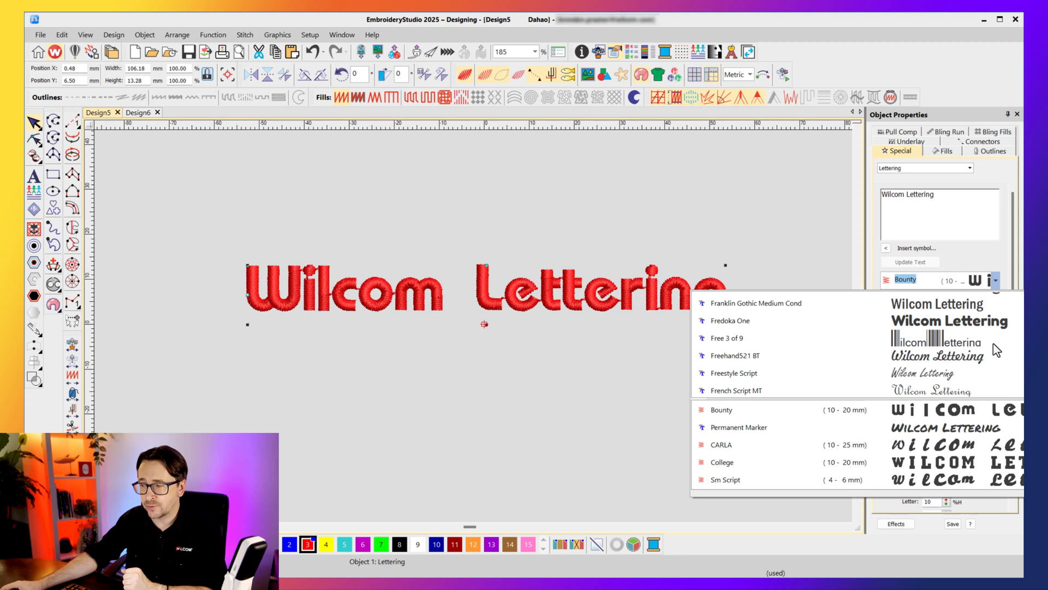
left_click(730, 321)
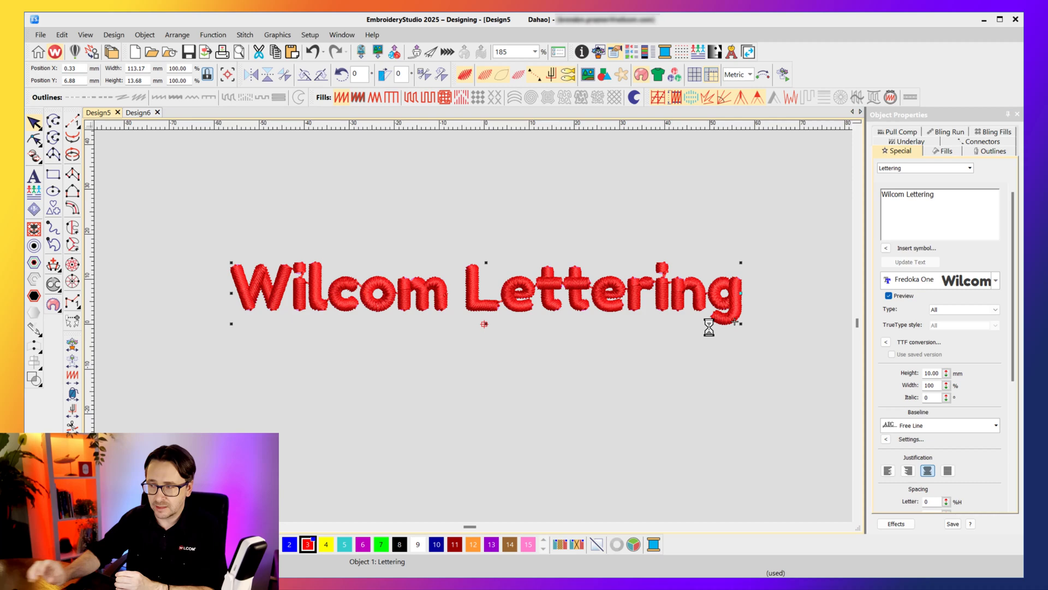
left_click(992, 279)
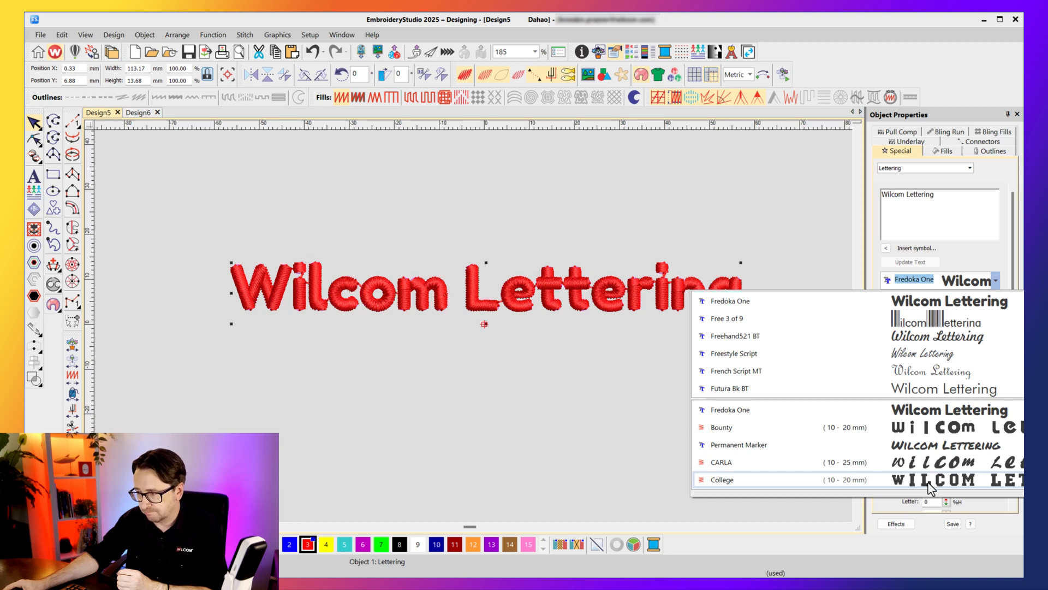
left_click(722, 479)
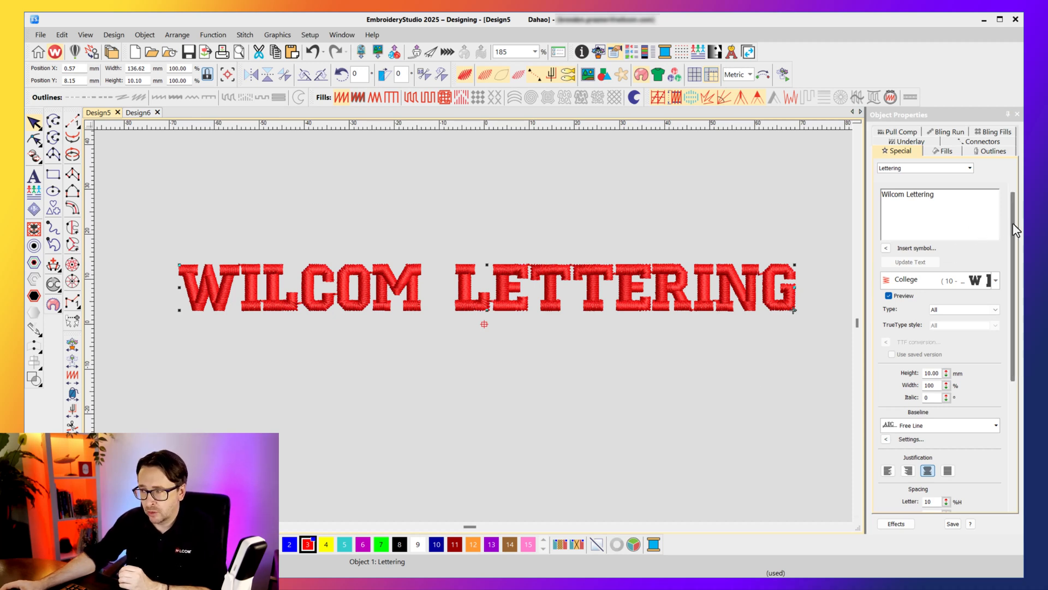
Step: Drag a corner handle to shrink the College lettering to about 8.27 mm tall
scroll("down", 3)
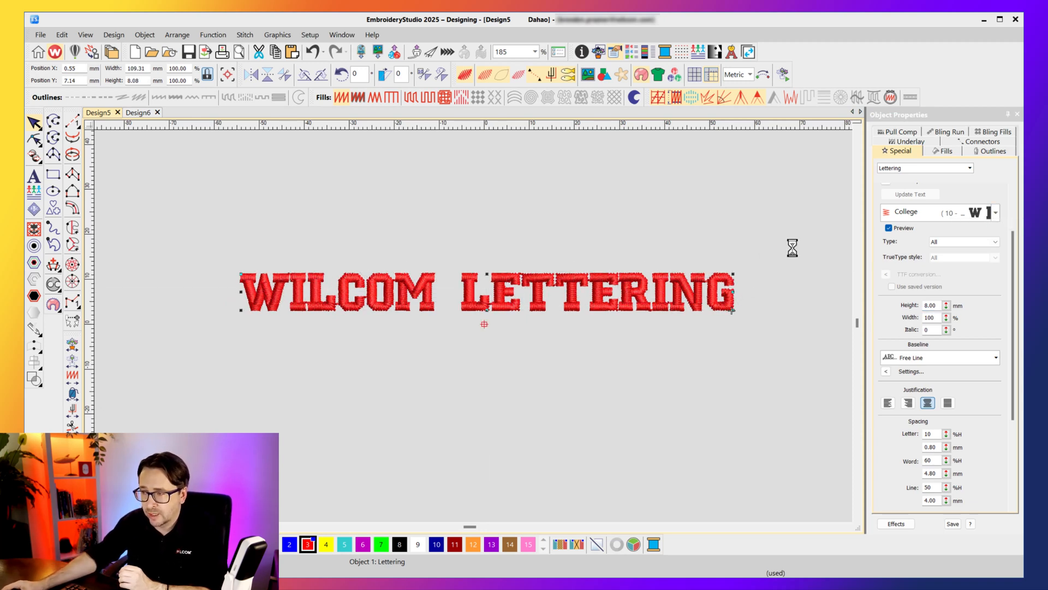
left_click_drag(732, 312, 787, 309)
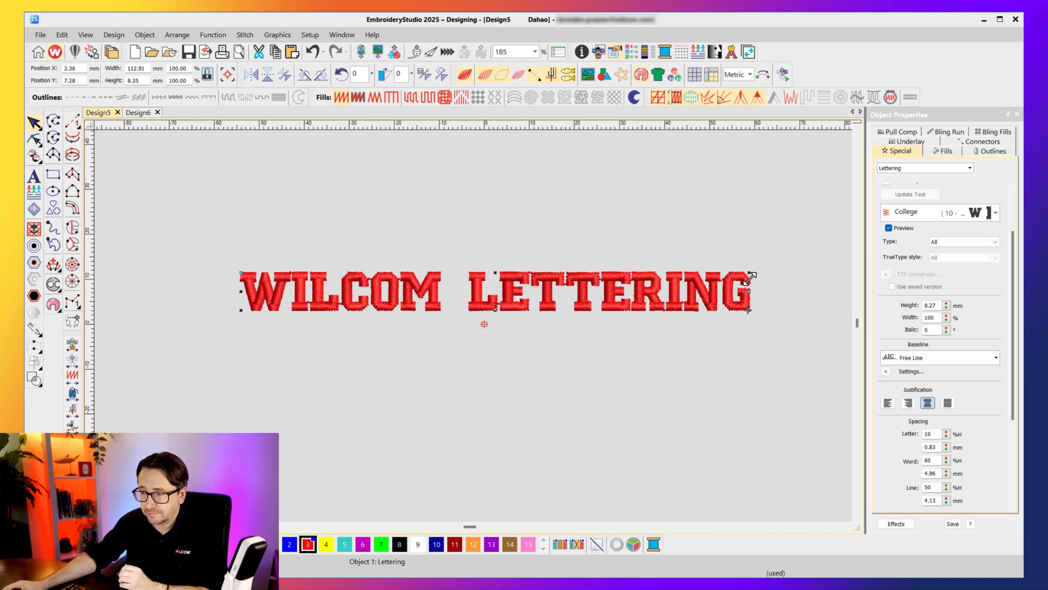
scroll("down", 3)
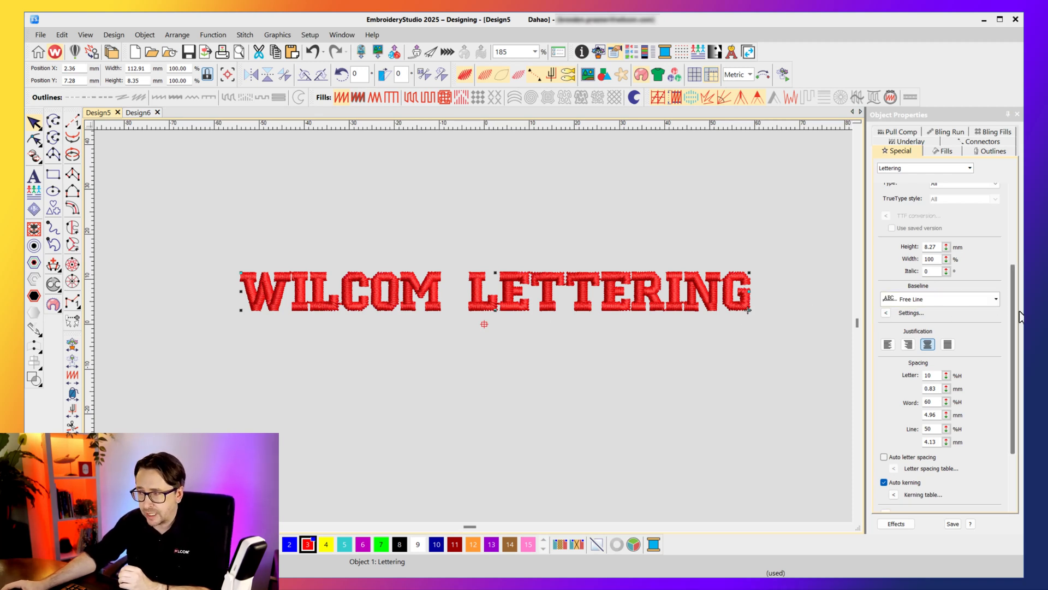
Step: Try Arc CW and Arc CCW baselines, then set the lettering to Any Shape
left_click(995, 298)
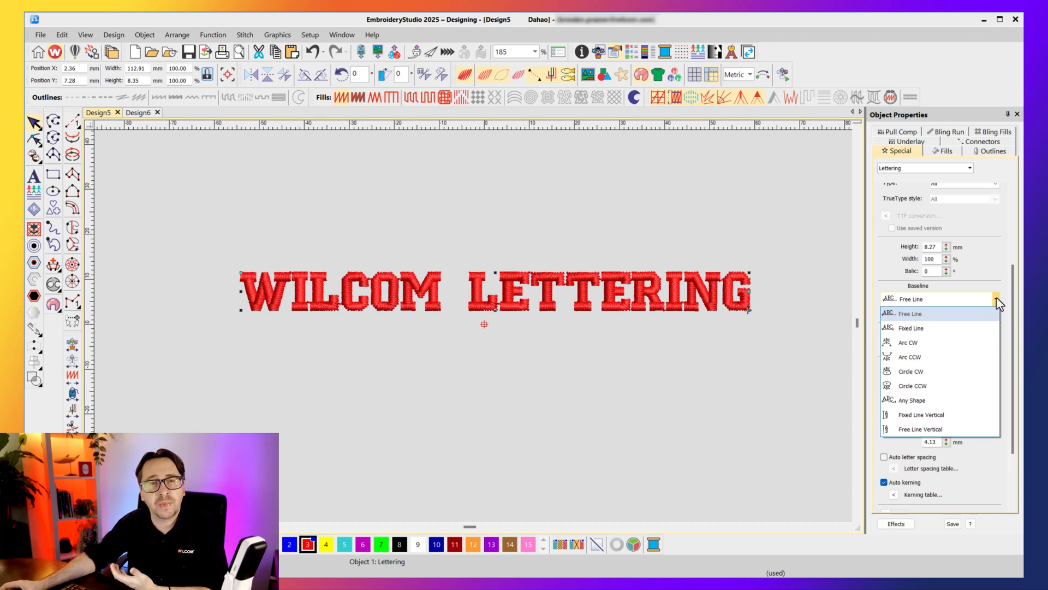
mouse_move(938, 357)
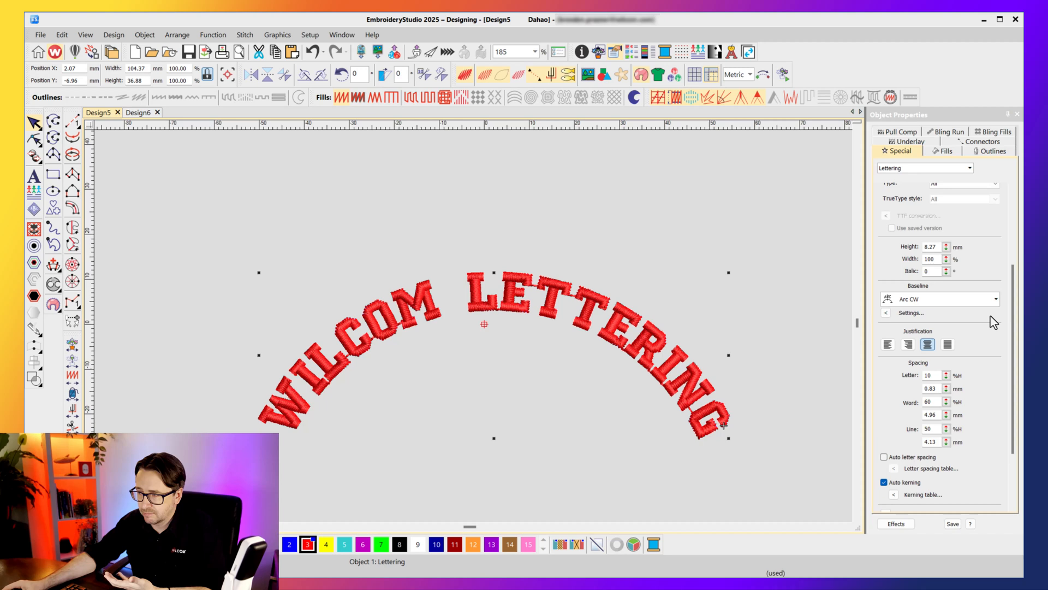
left_click(996, 299)
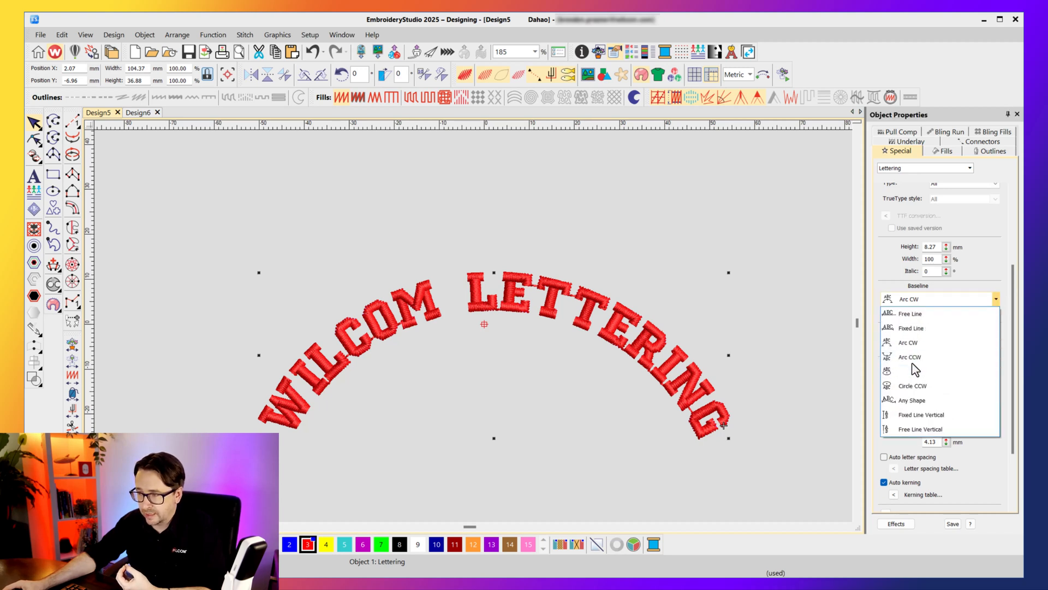
left_click(910, 357)
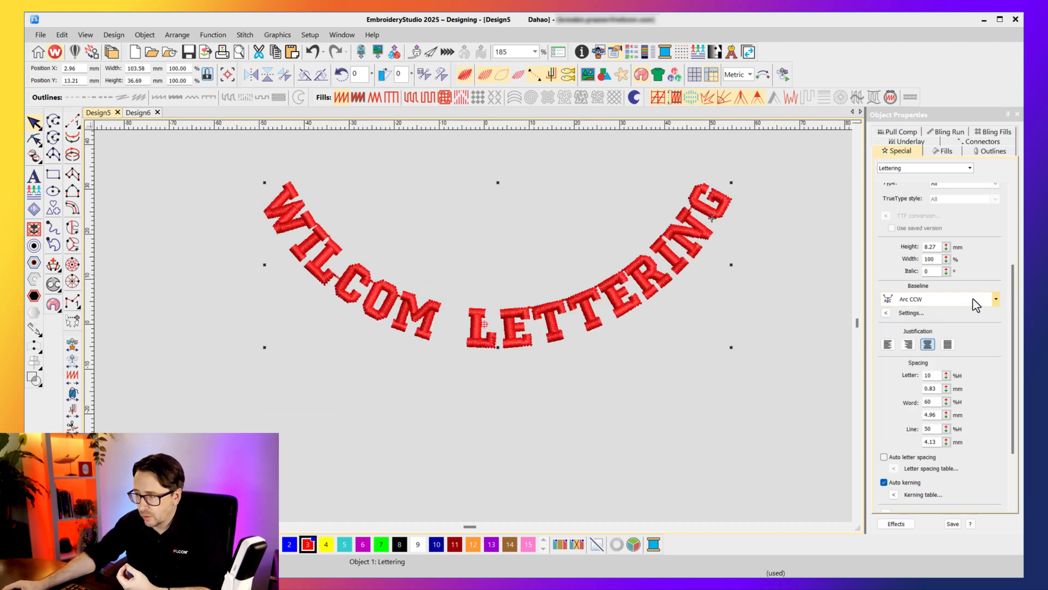
left_click(995, 299)
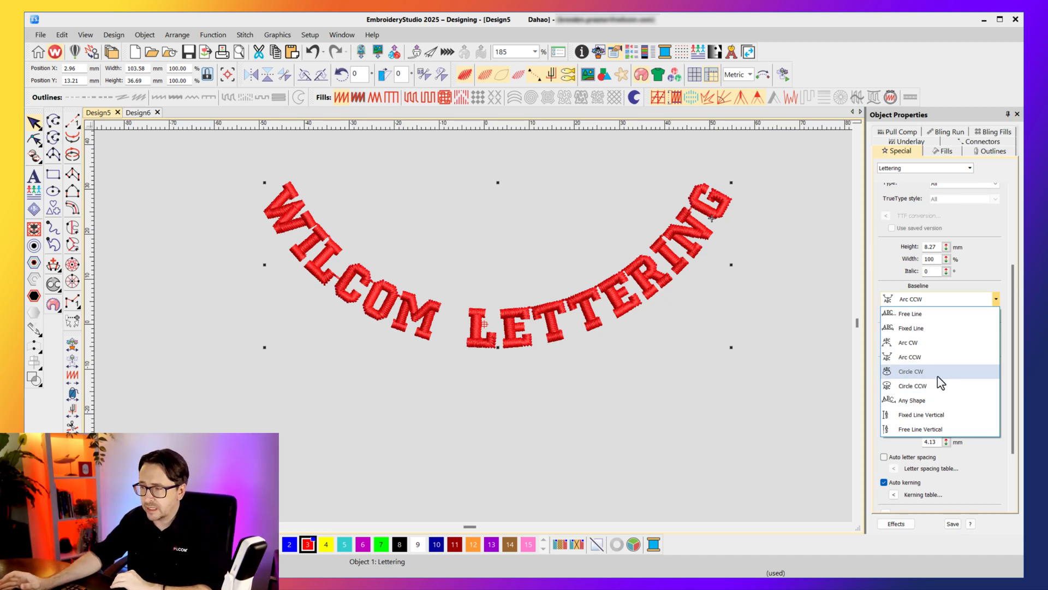
mouse_move(936, 399)
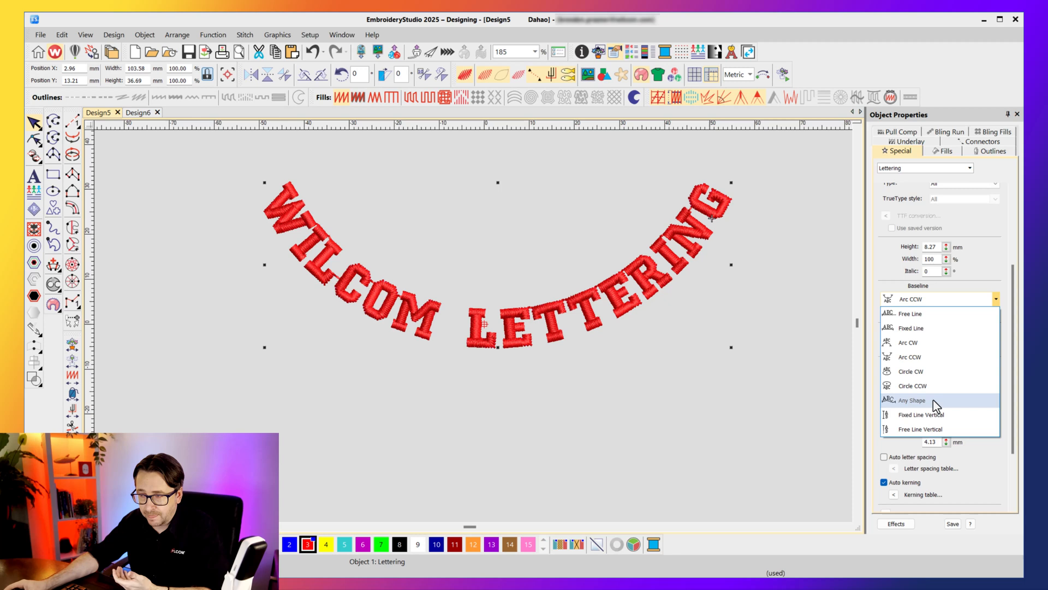
left_click(910, 399)
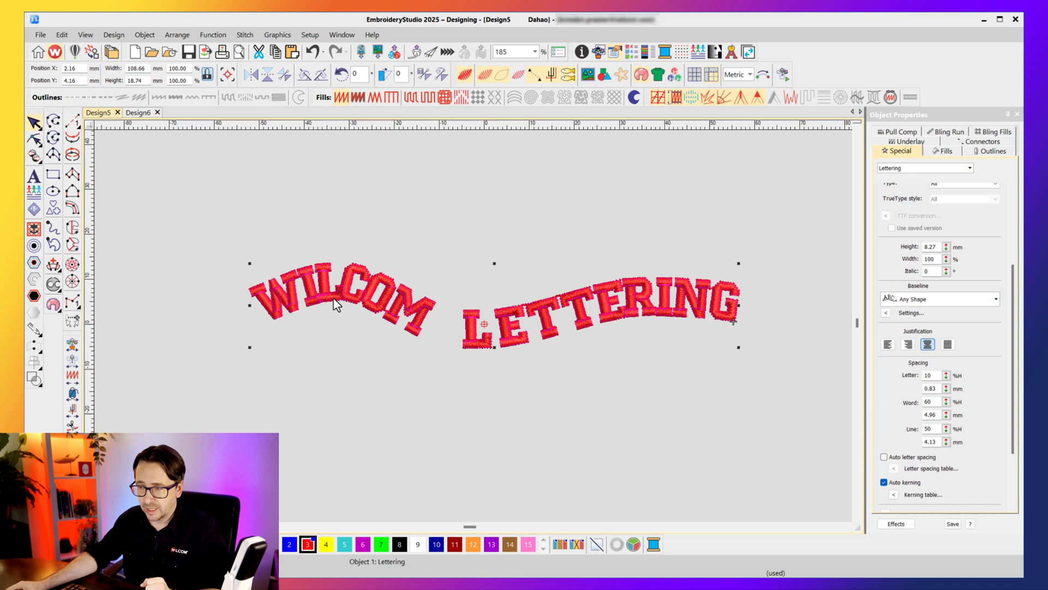
Step: Return the lettering to a Fixed Line baseline and try the Justification buttons
left_click(996, 298)
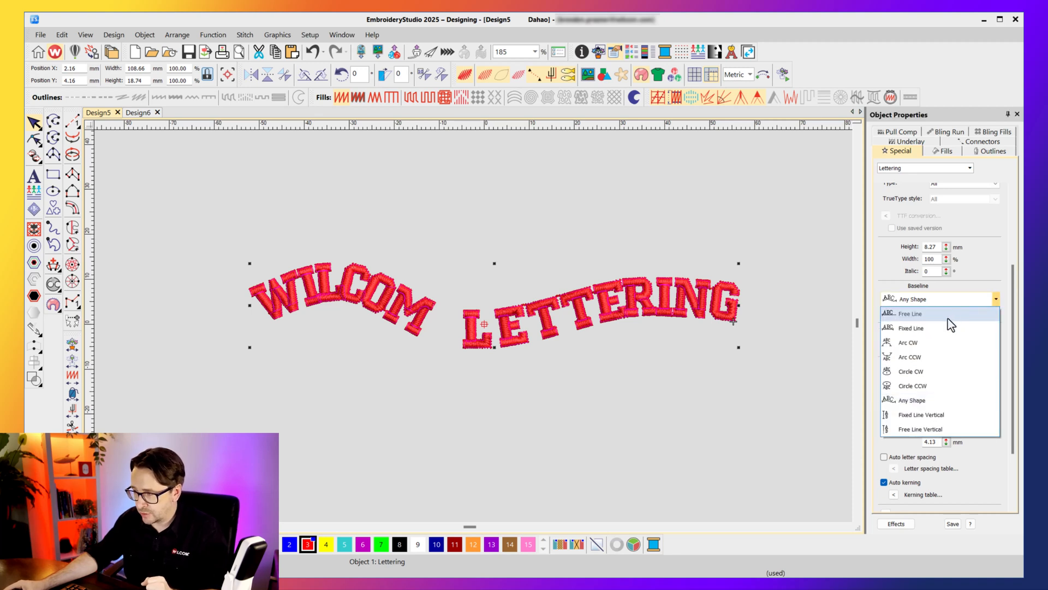
left_click(911, 328)
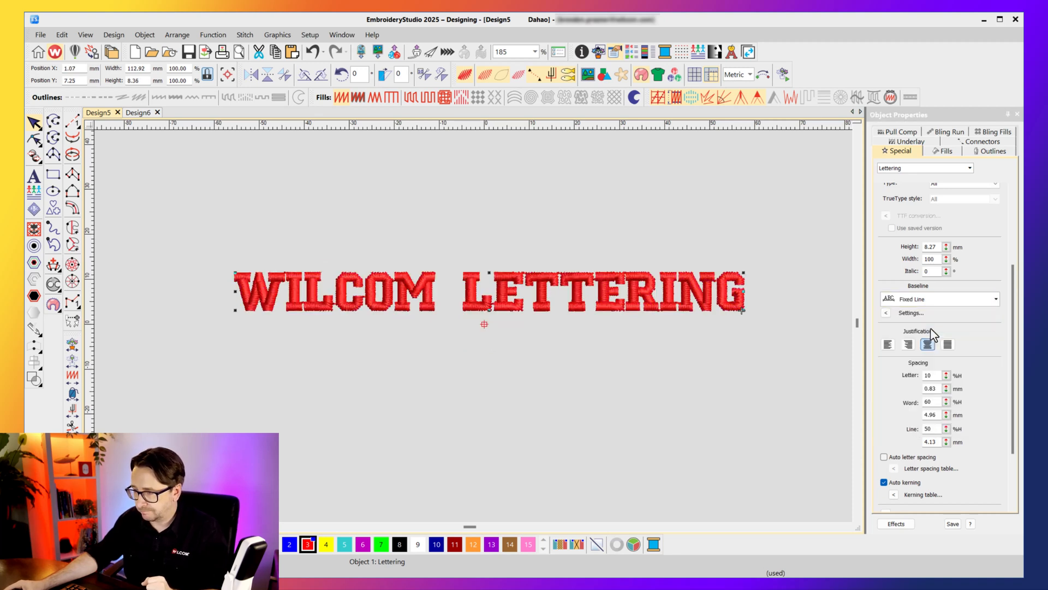
left_click(907, 343)
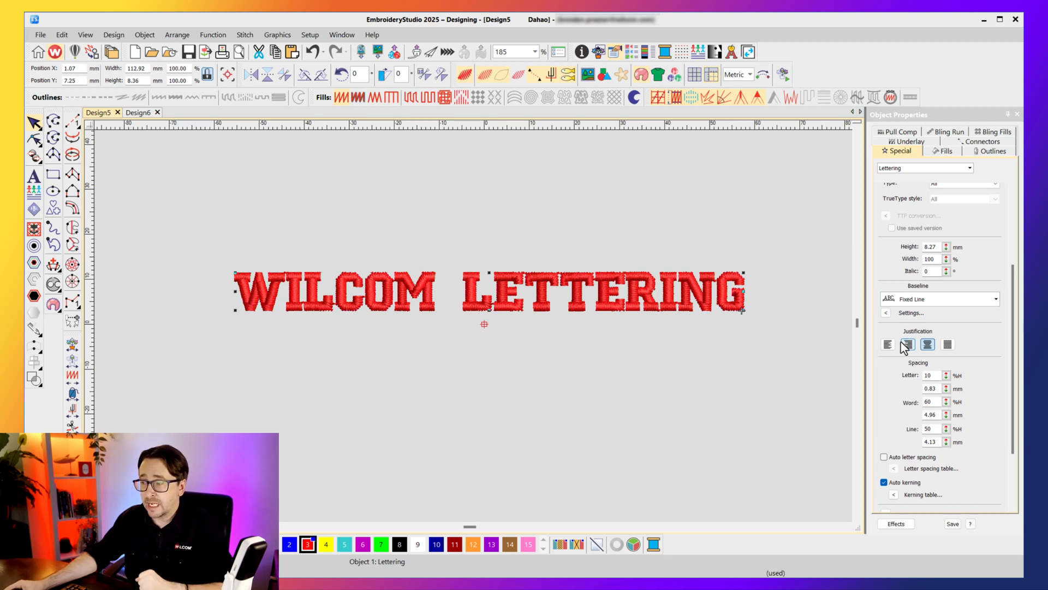
left_click(887, 345)
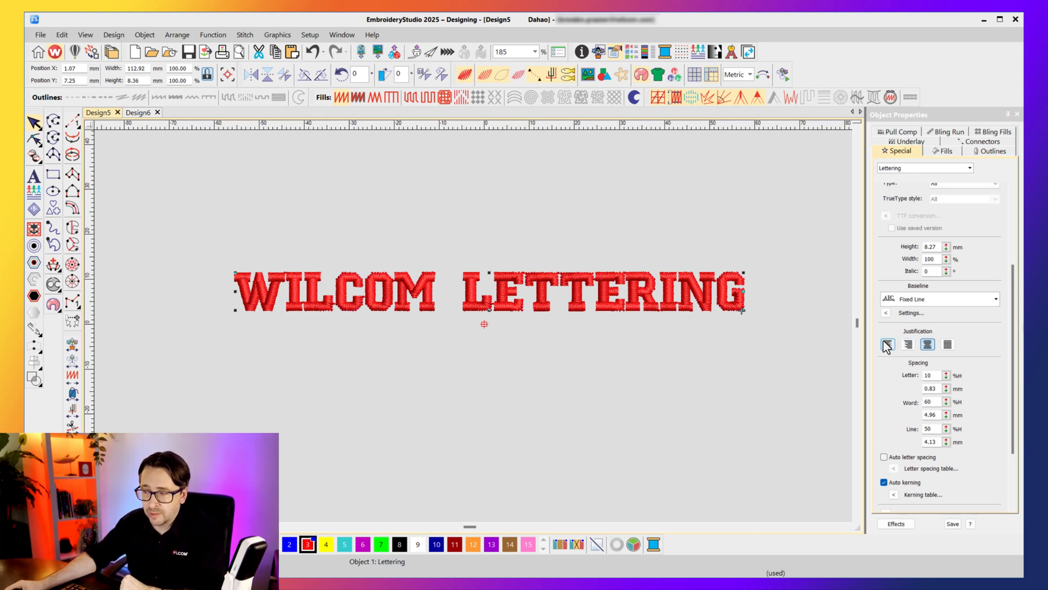
mouse_move(907, 345)
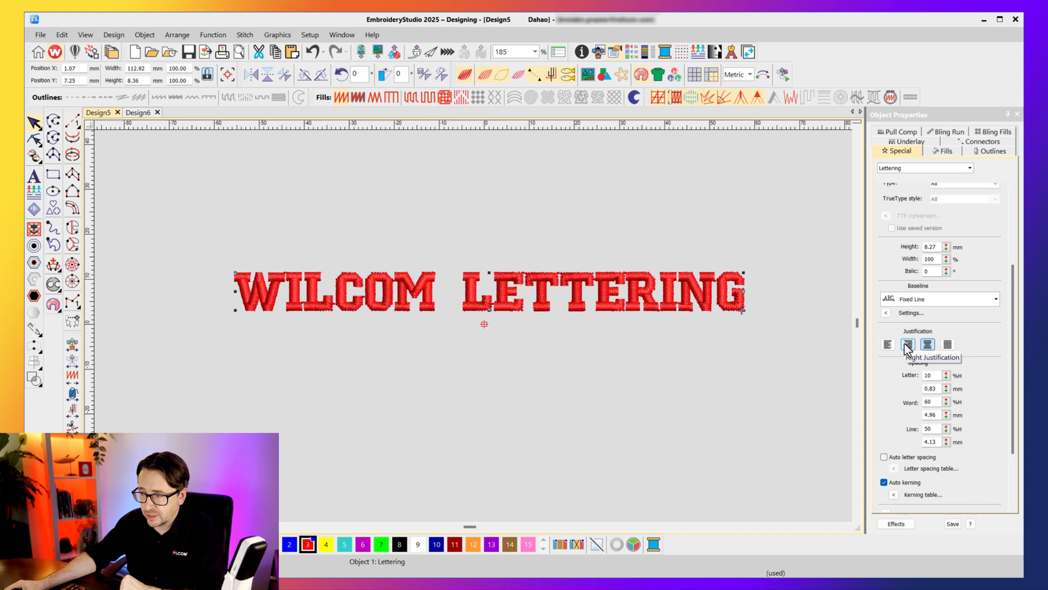
left_click(947, 345)
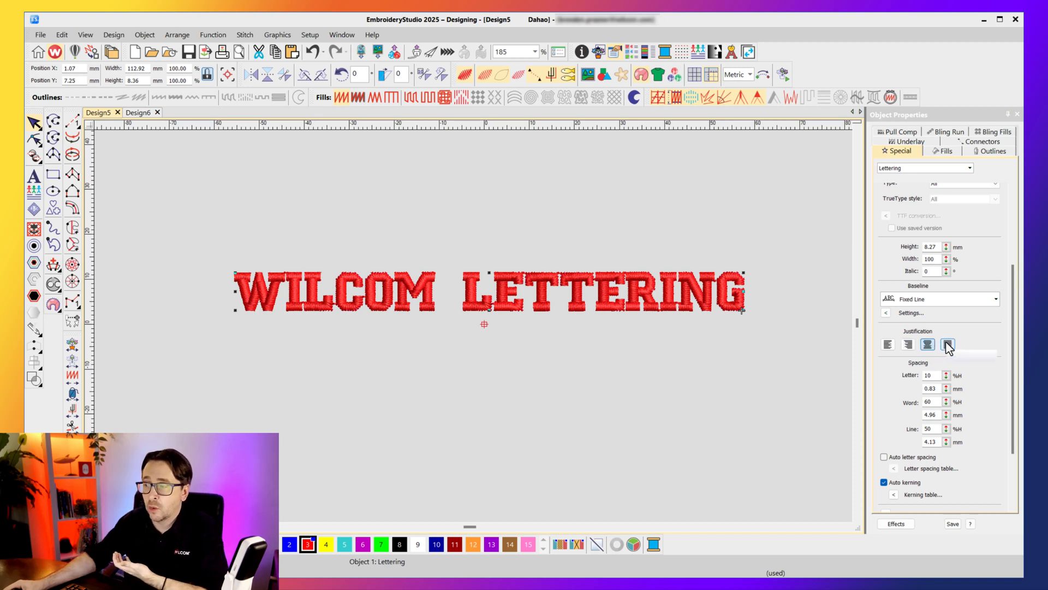
mouse_move(946, 345)
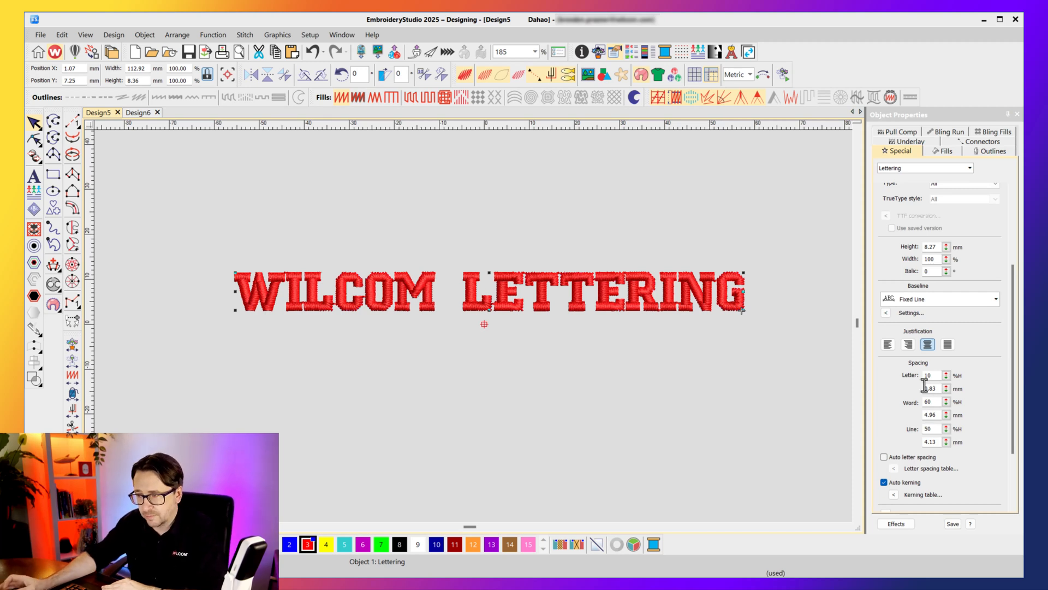
mouse_move(655, 283)
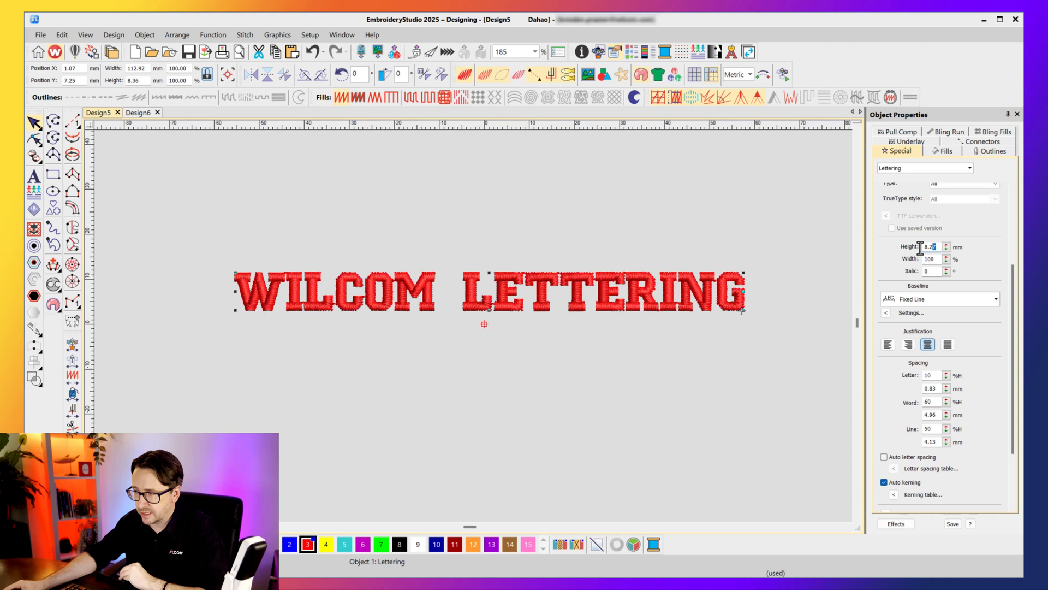
Step: Set the lettering height to 10.00 mm, test spacing values 20 and 200, then revert
type("10.00")
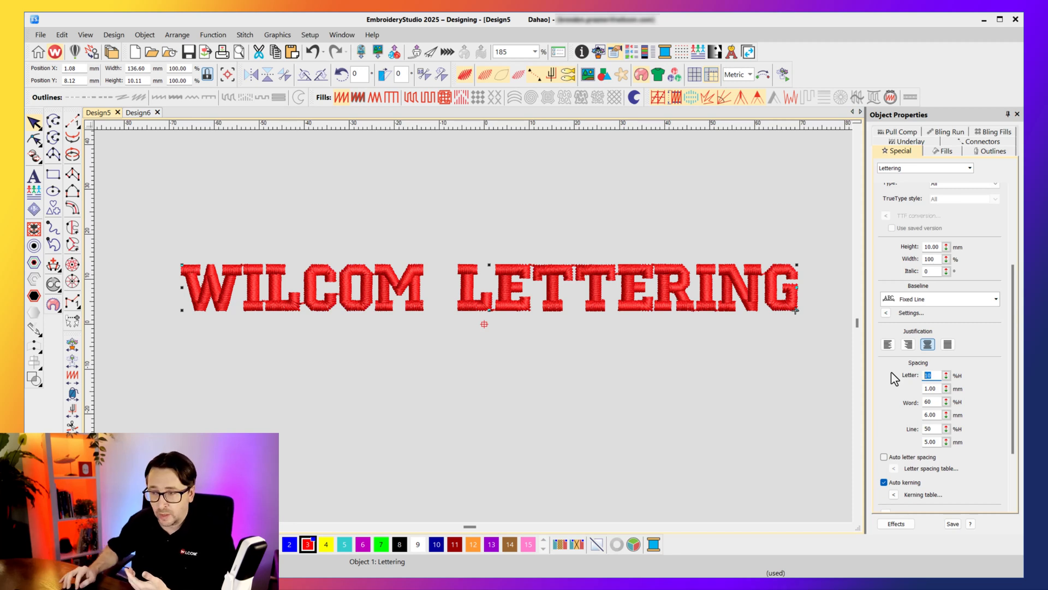
type("20")
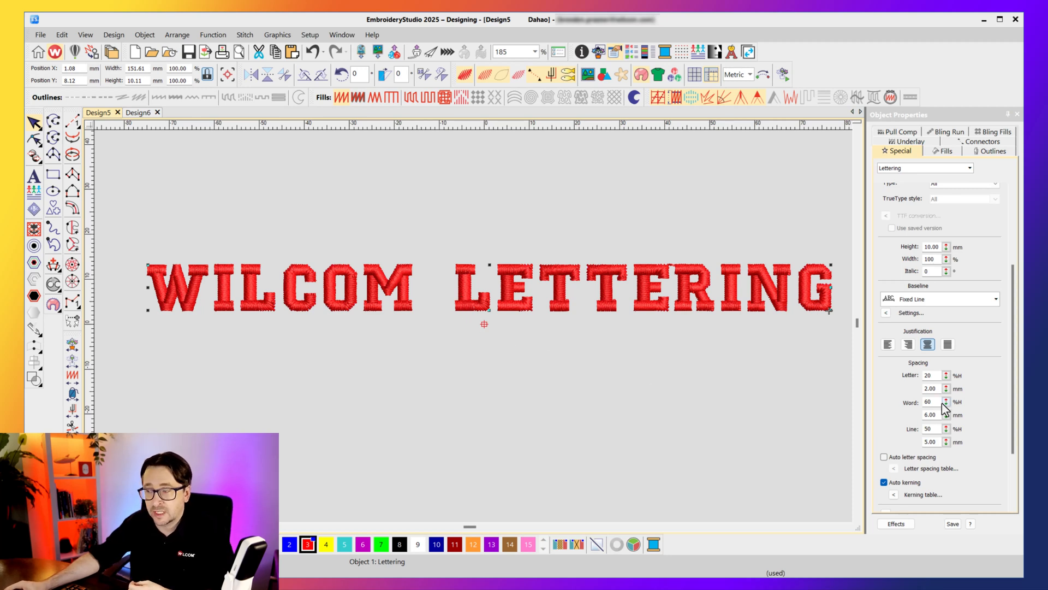
mouse_move(953, 408)
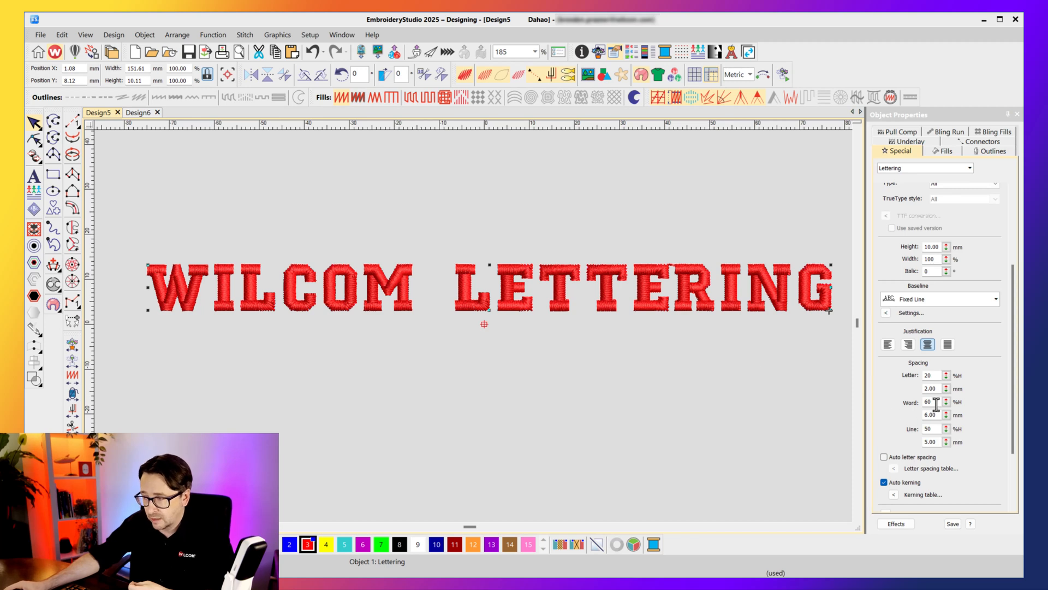
type("200")
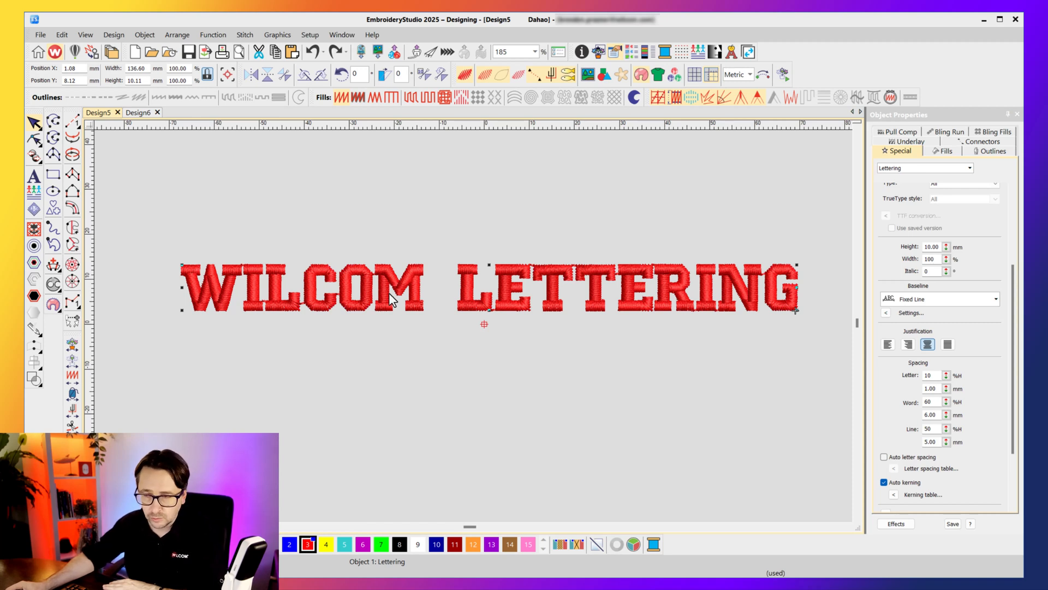
mouse_move(101, 170)
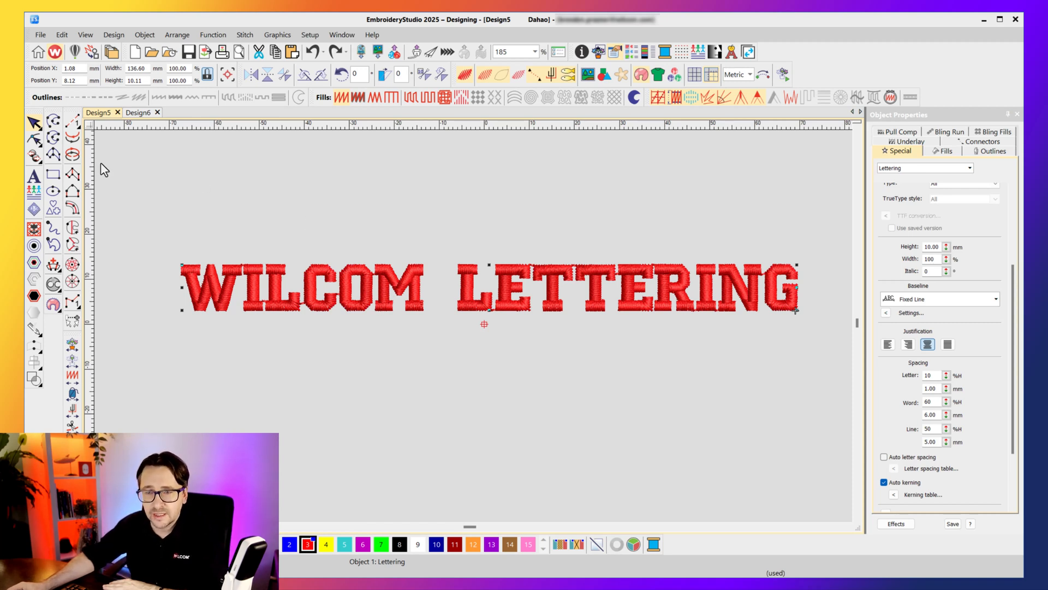
mouse_move(34, 139)
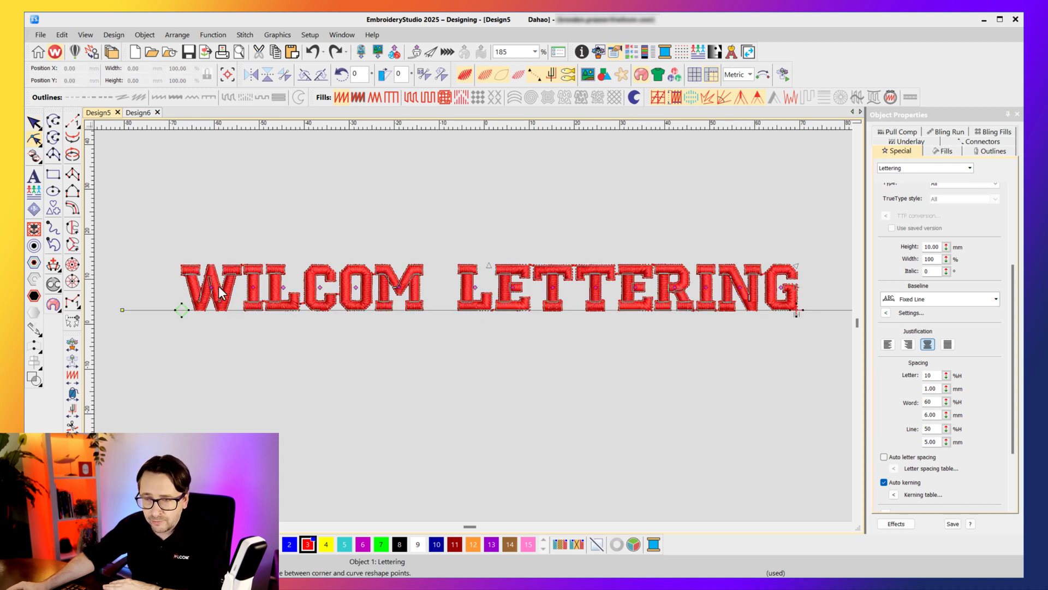
mouse_move(267, 306)
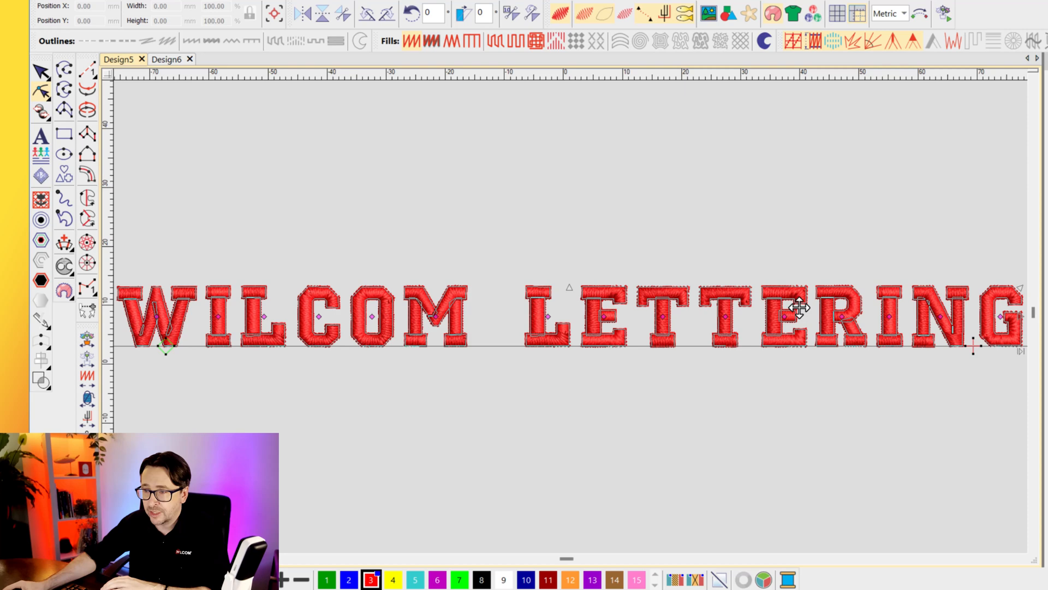
mouse_move(1021, 353)
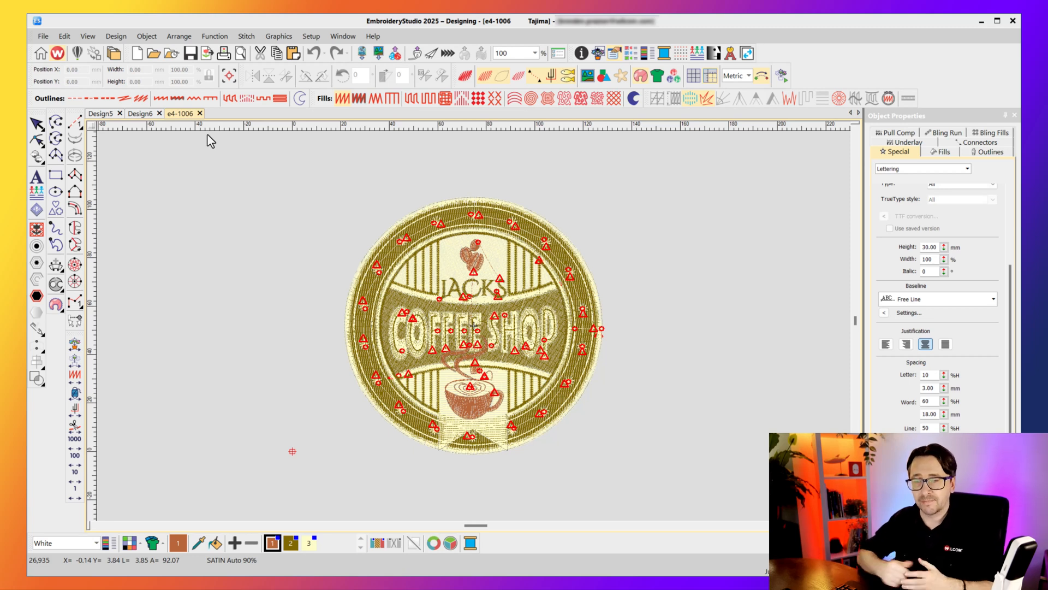
Step: Place new lettering below the badge reading 'SYDNEY, AUSTRALIA'
left_click(890, 228)
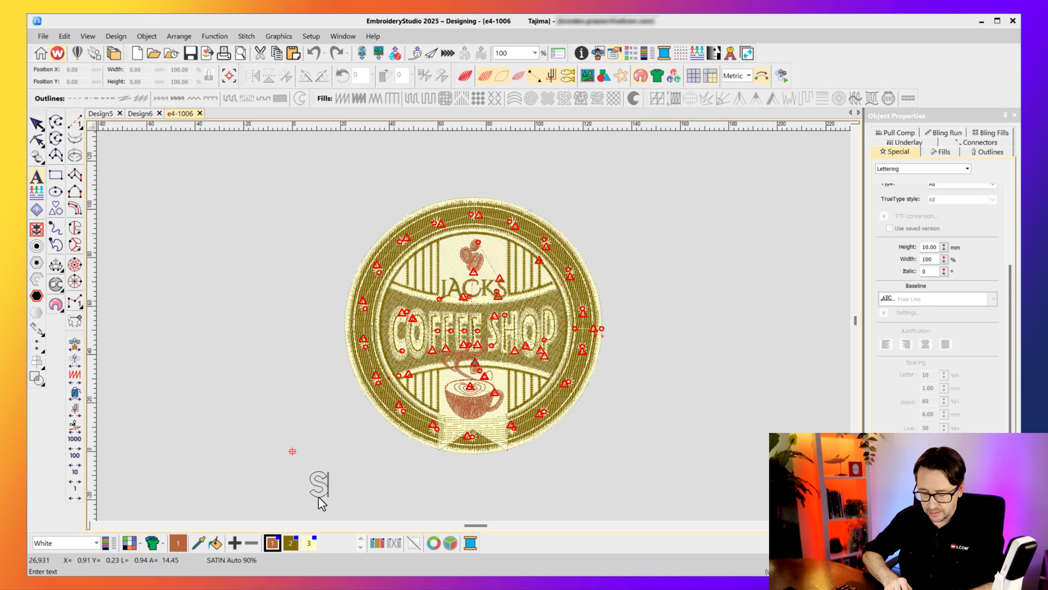
type("SYDNEY")
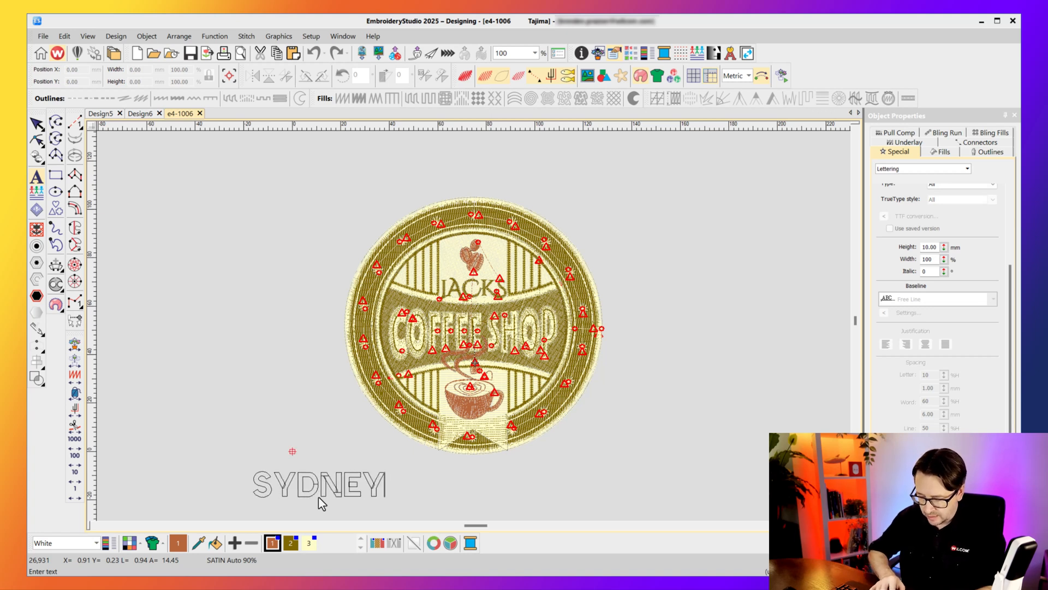
type(", AUSTRALIA")
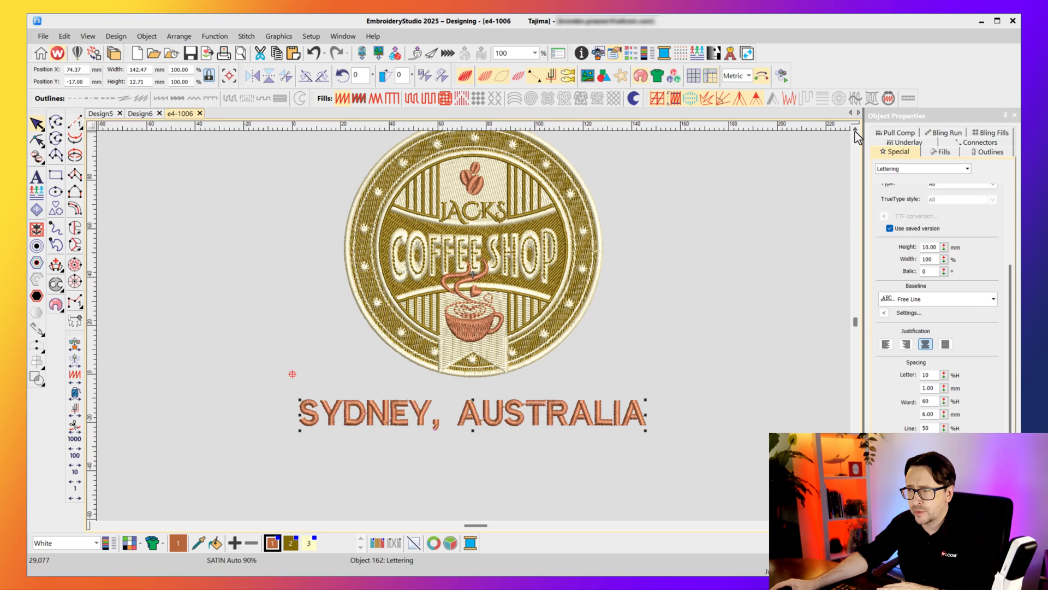
Step: Give the SYDNEY, AUSTRALIA lettering the Flares font and an 8.00 mm height
scroll("down", 3)
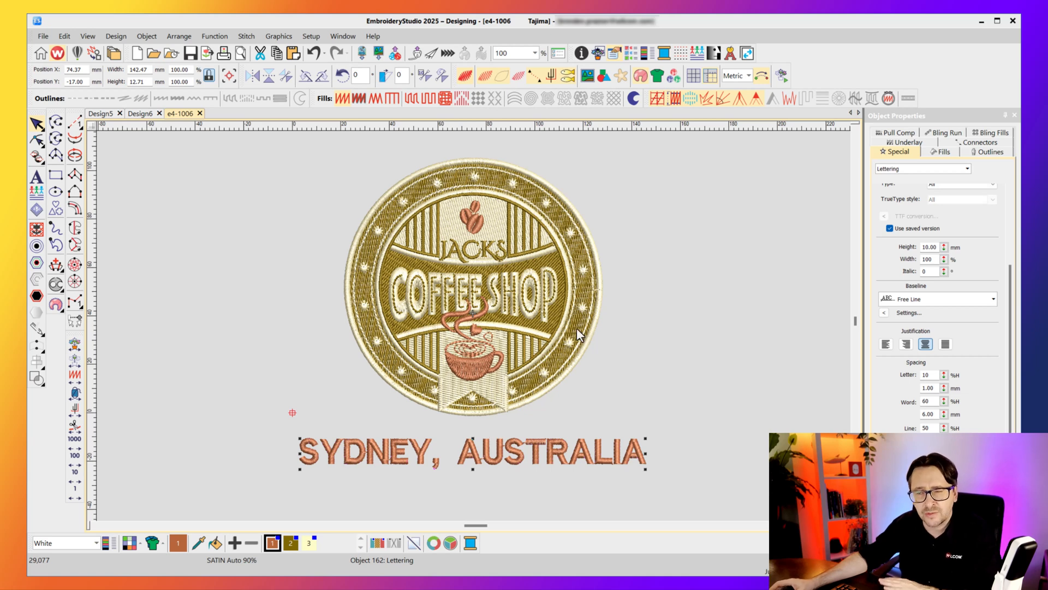
mouse_move(1009, 249)
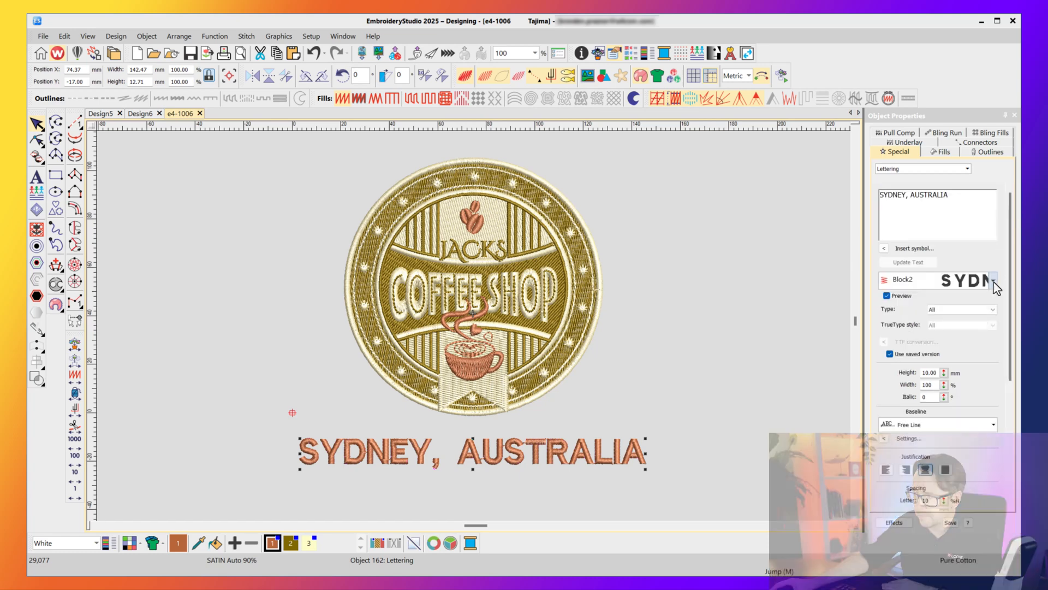
left_click(992, 280)
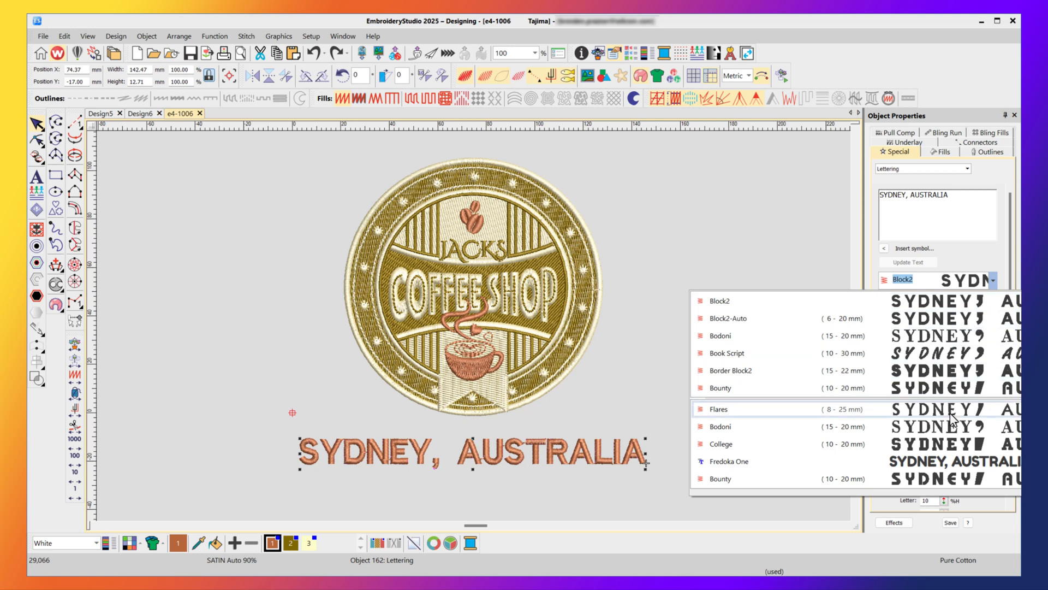
mouse_move(821, 353)
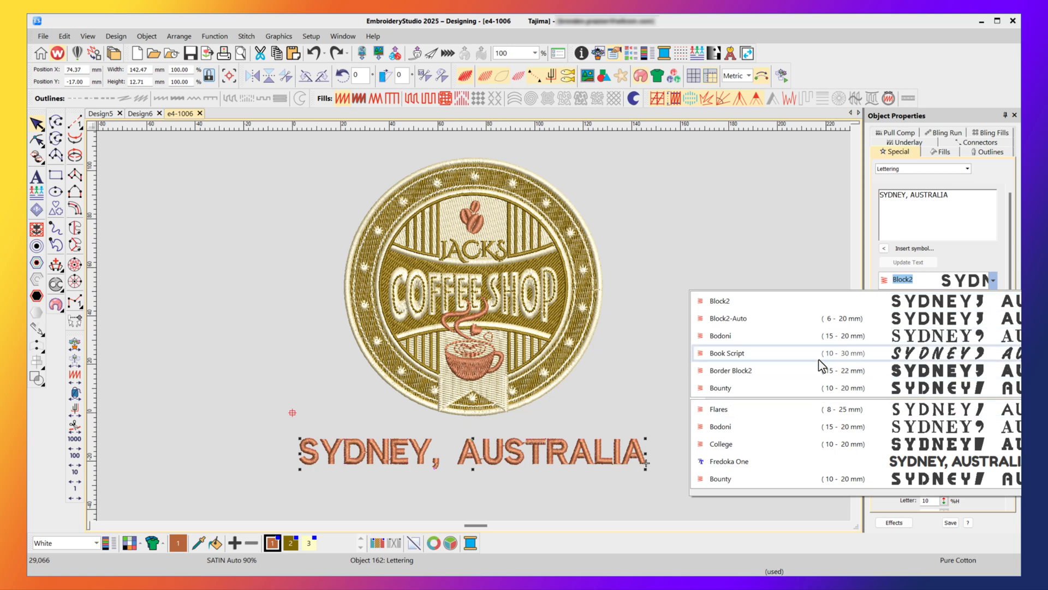
left_click(719, 409)
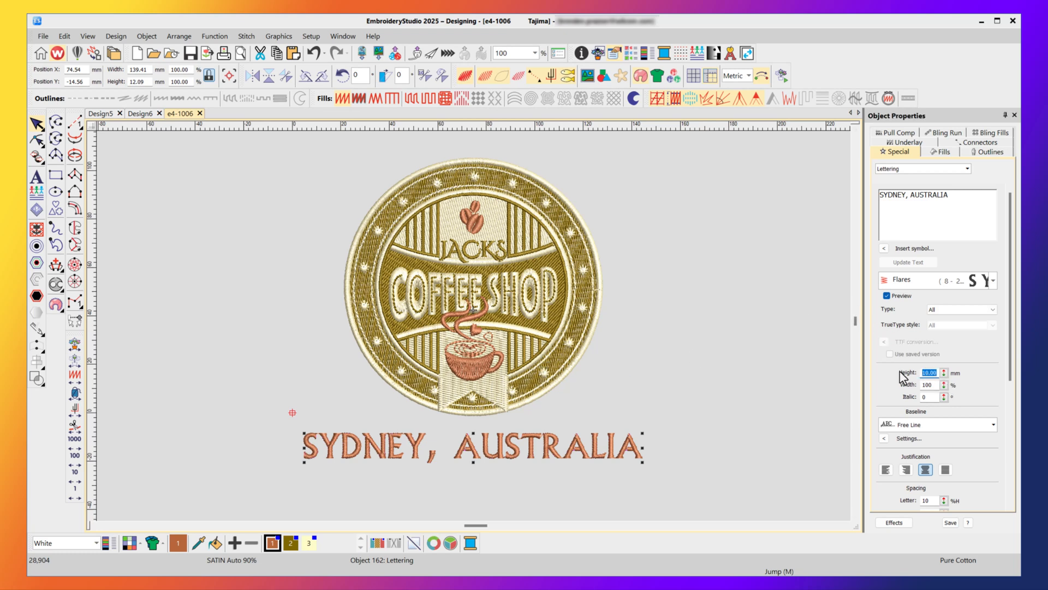
left_click(943, 373)
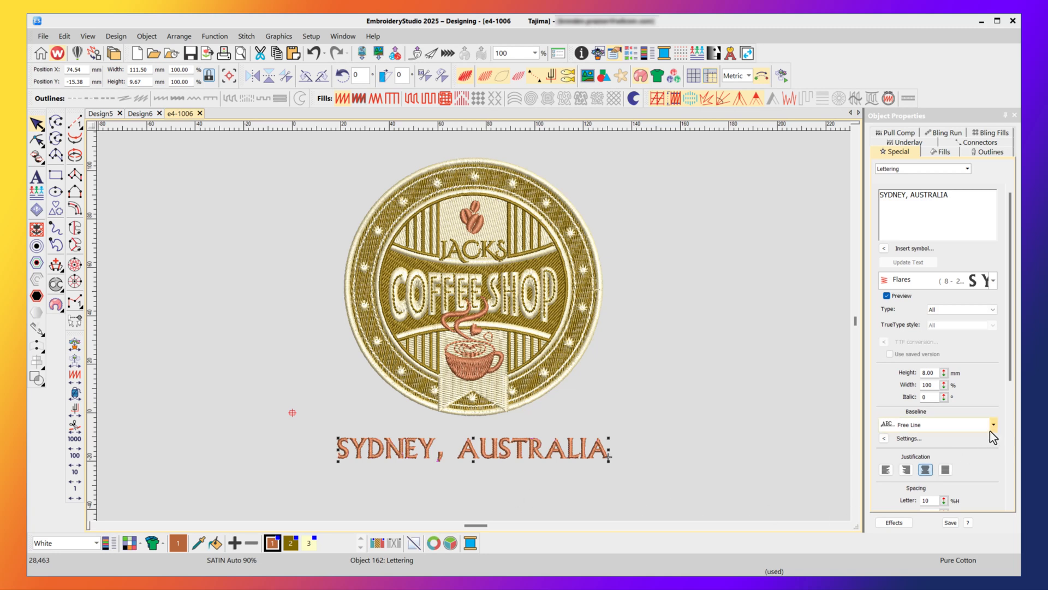
Step: Set the SYDNEY, AUSTRALIA baseline to Arc CCW beneath the badge
left_click(992, 424)
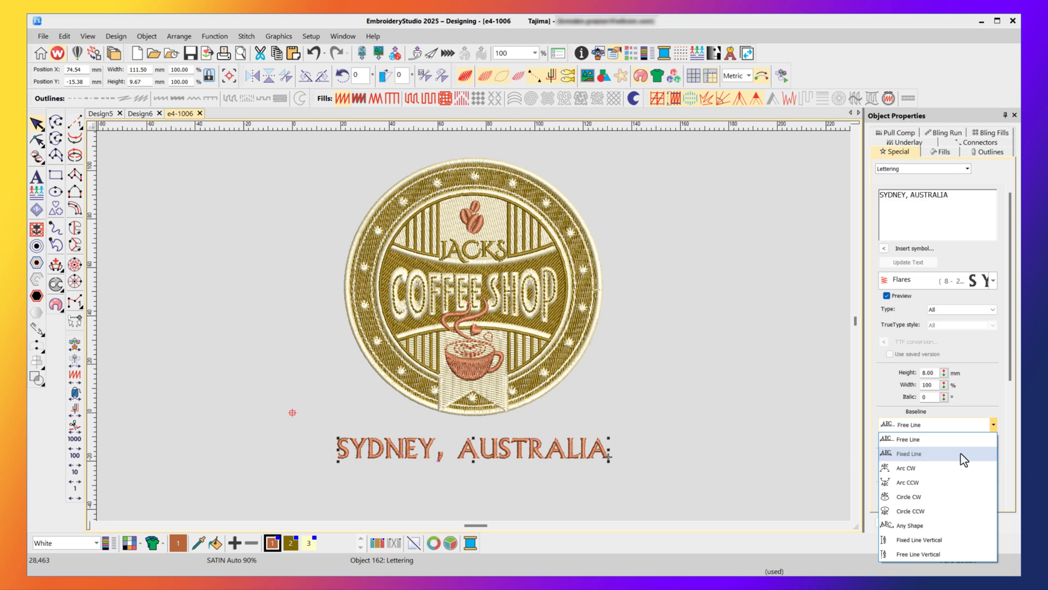
mouse_move(883, 488)
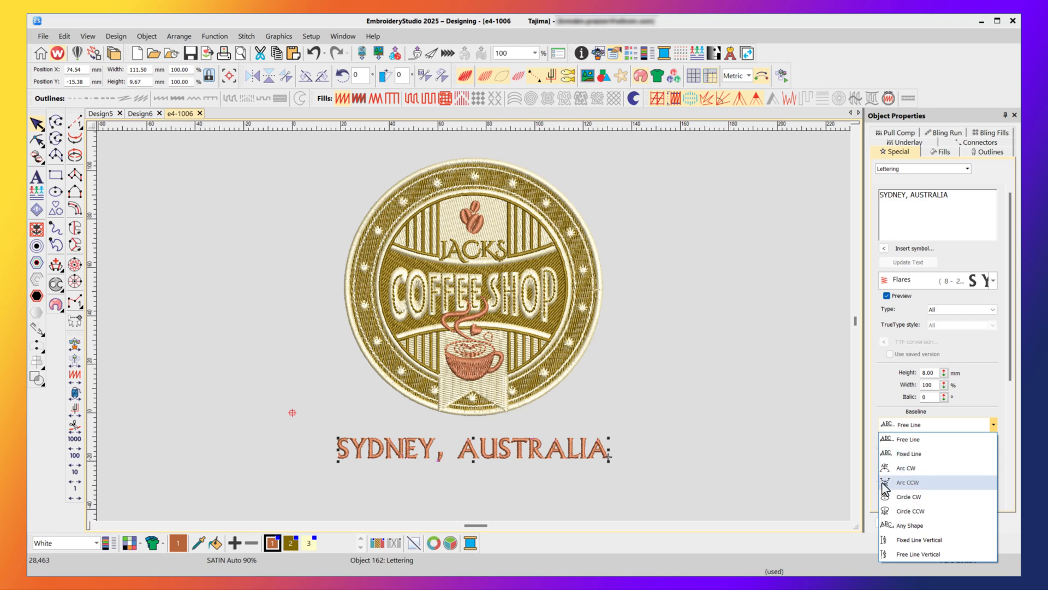
mouse_move(907, 488)
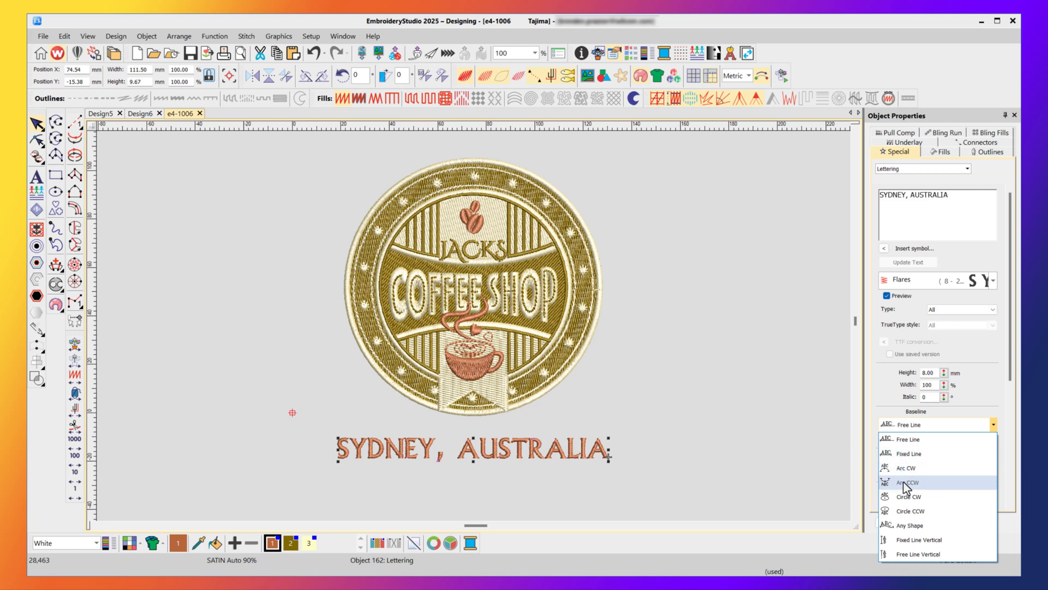
left_click(908, 482)
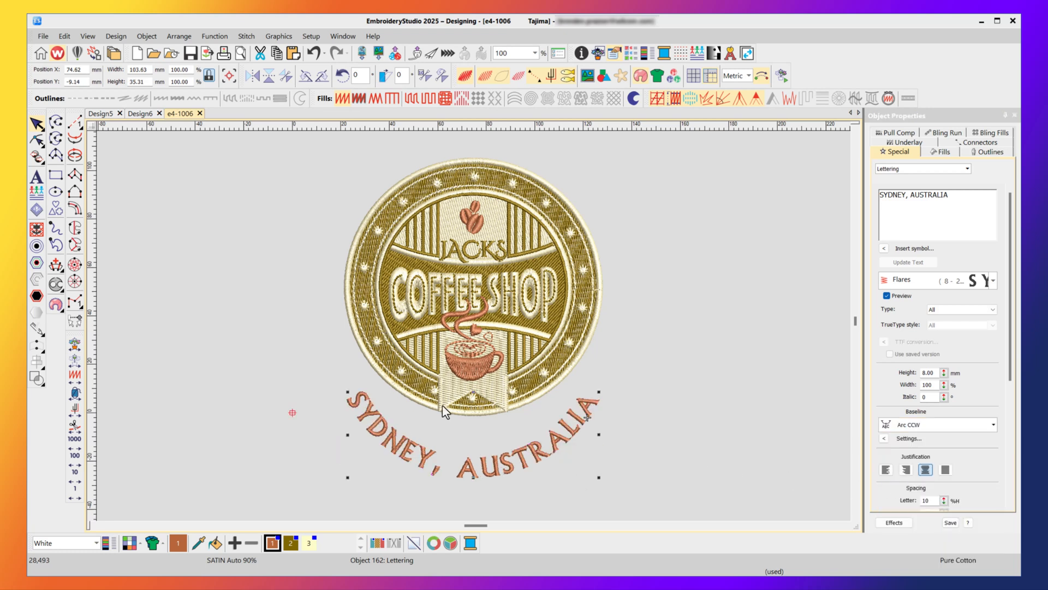
mouse_move(405, 386)
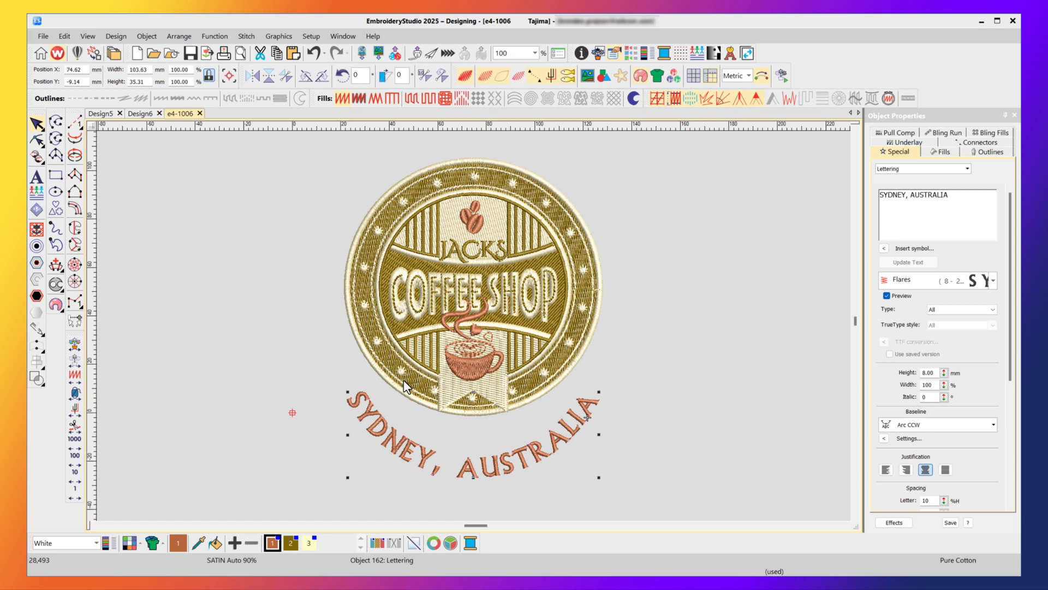
mouse_move(485, 456)
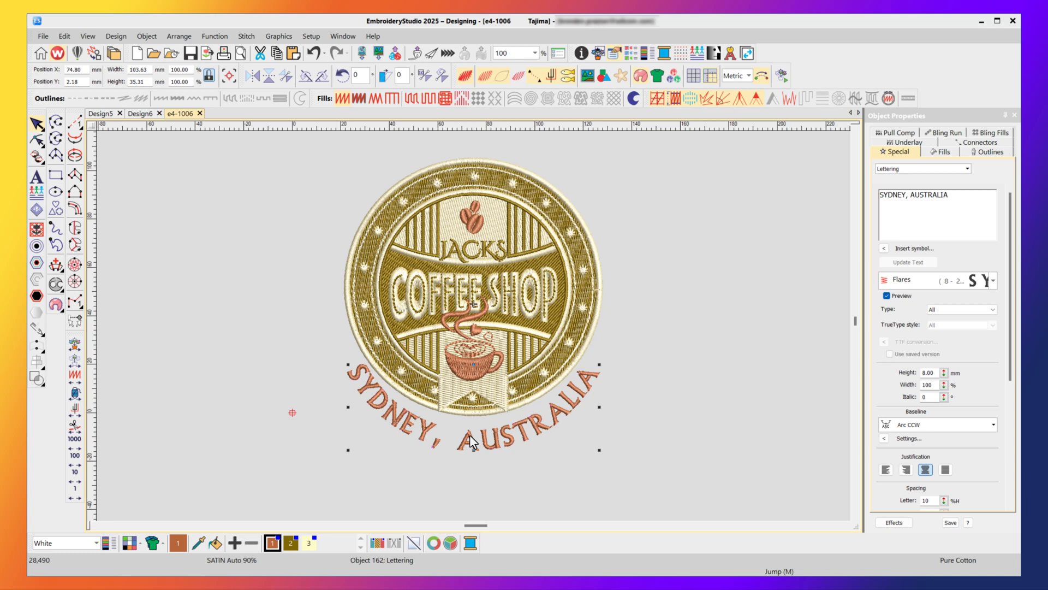
mouse_move(361, 373)
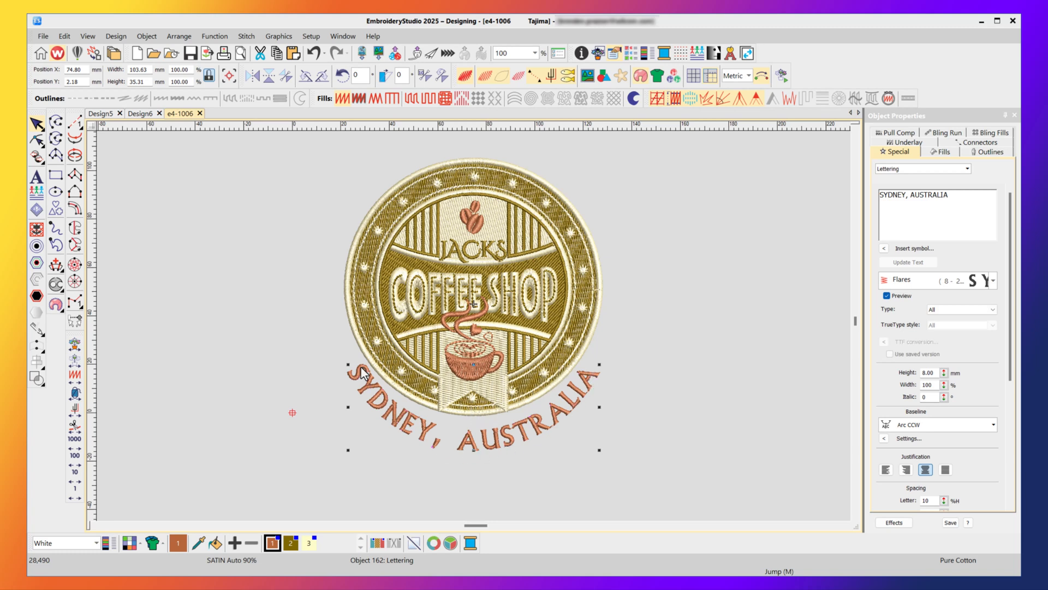
mouse_move(563, 185)
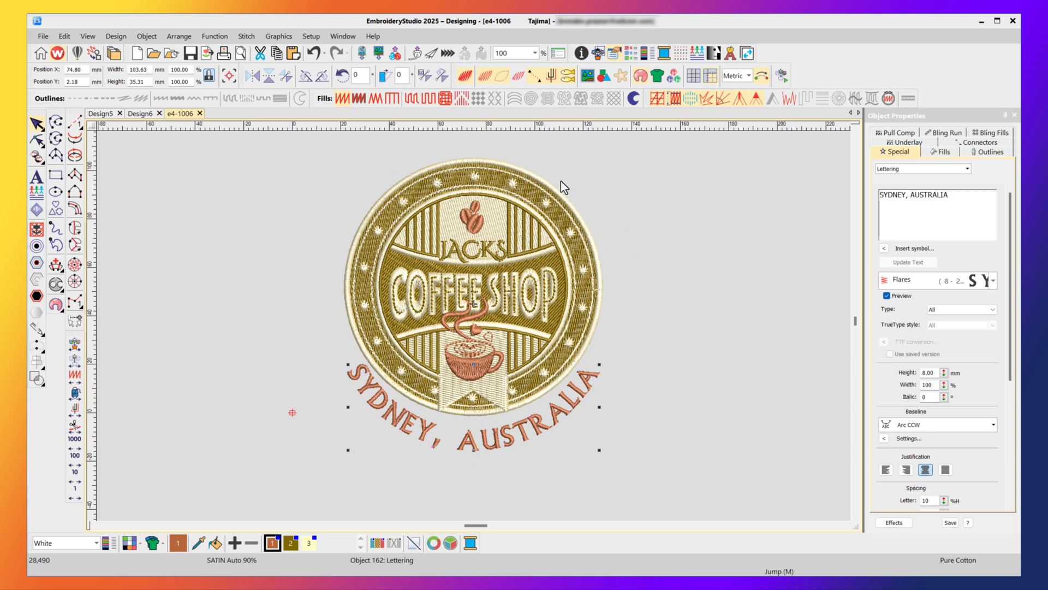
mouse_move(272, 197)
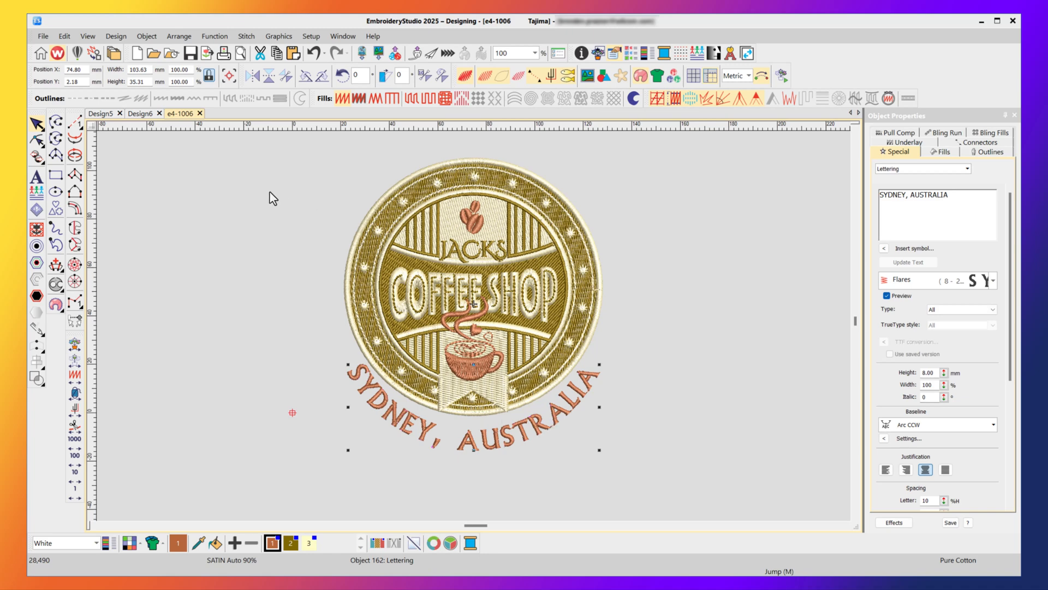
mouse_move(36, 143)
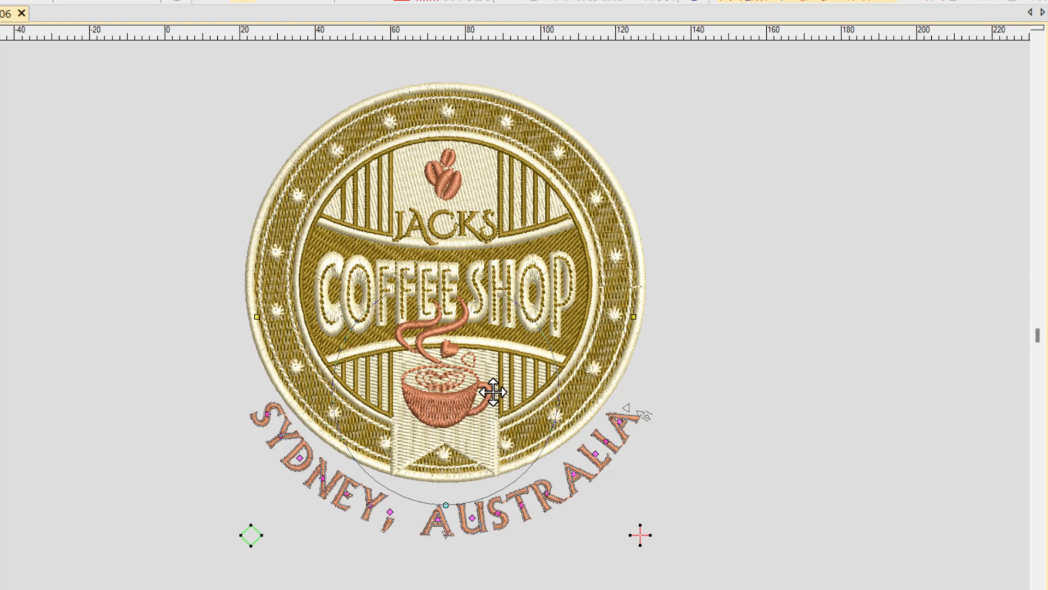
Step: Drag the arc baseline control point so the text hugs the badge's lower edge
left_click_drag(492, 391, 487, 348)
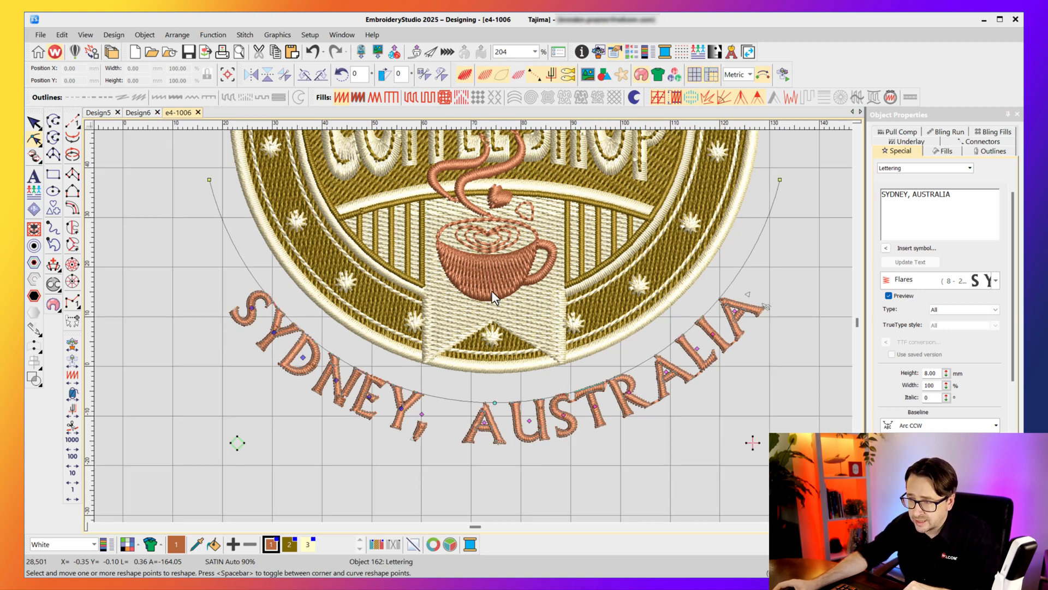
mouse_move(682, 296)
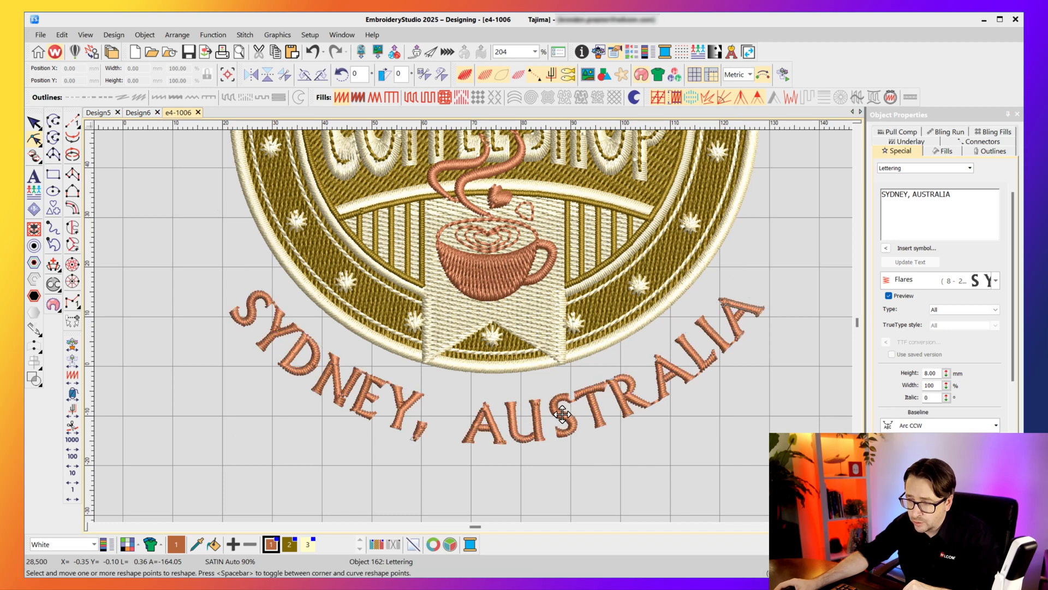
Step: Deselect the arched SYDNEY, AUSTRALIA lettering to review how it wraps the badge
left_click(562, 411)
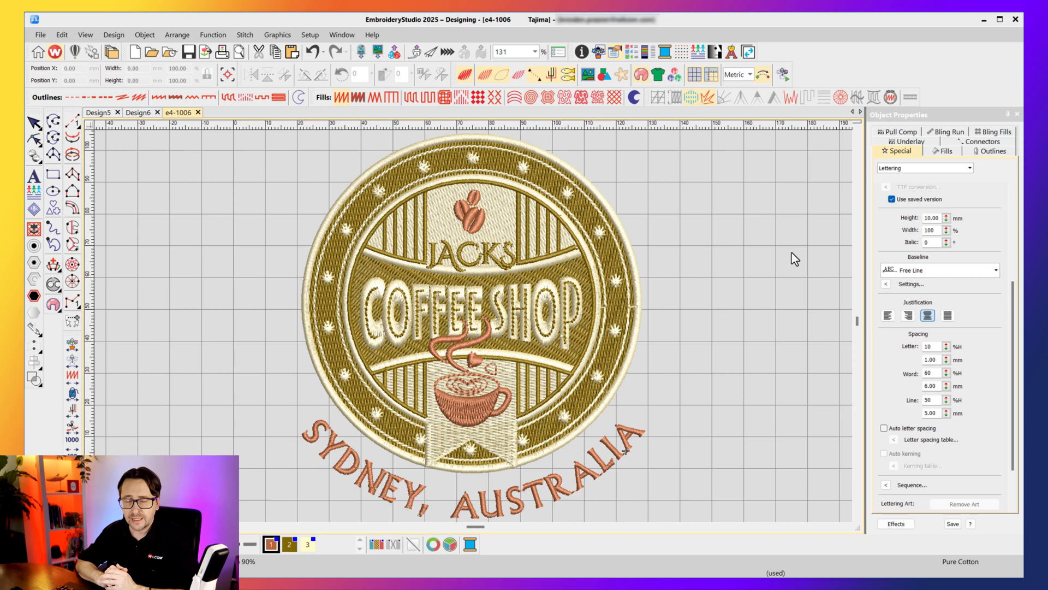
mouse_move(174, 138)
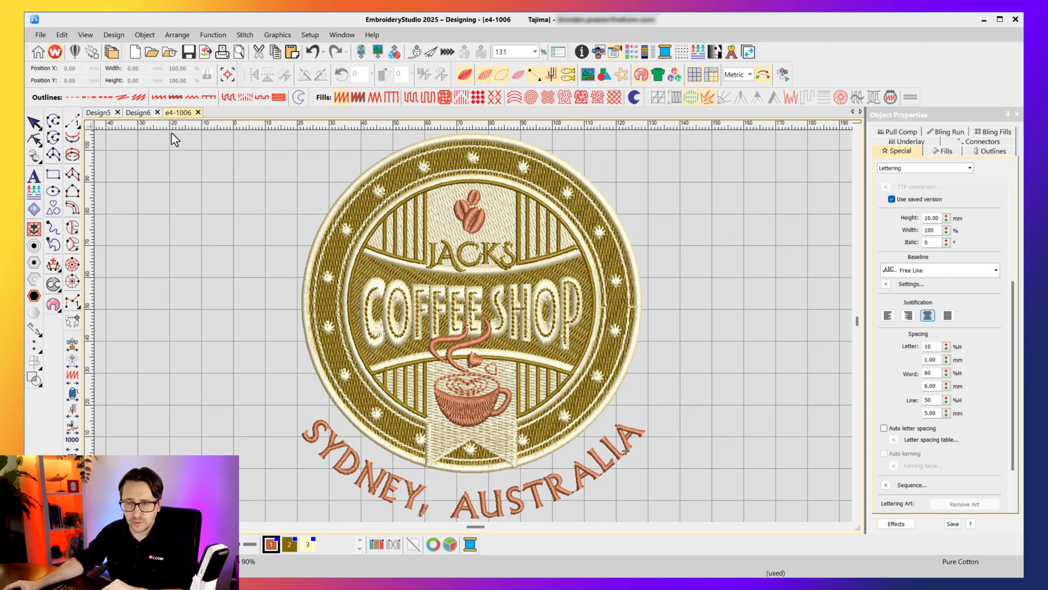
Step: Open Sequence settings for INLINE LEFT in Design6 and try left/right and center-out orders
left_click(138, 113)
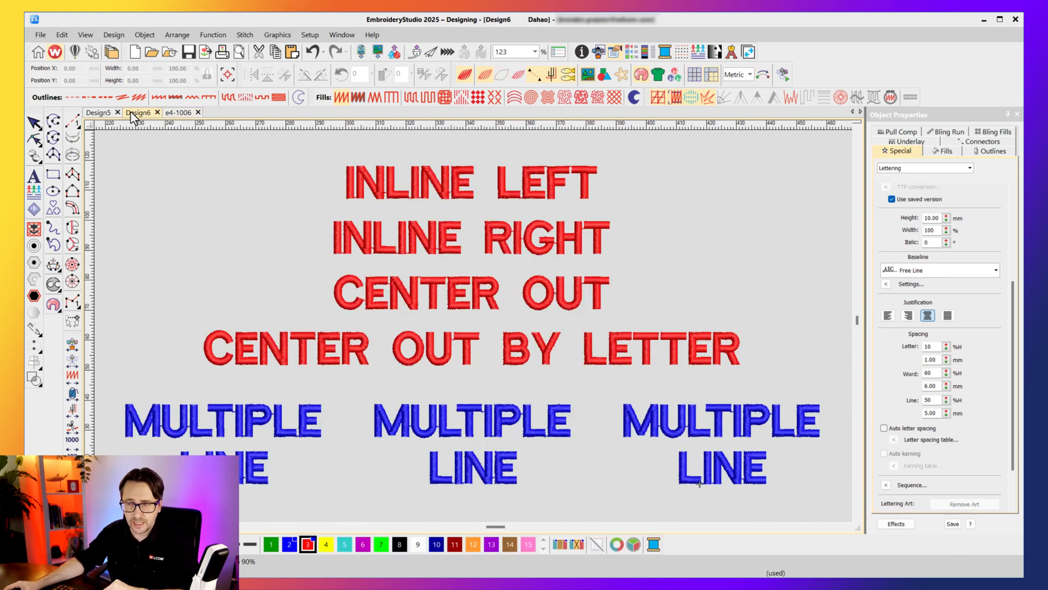
left_click(408, 182)
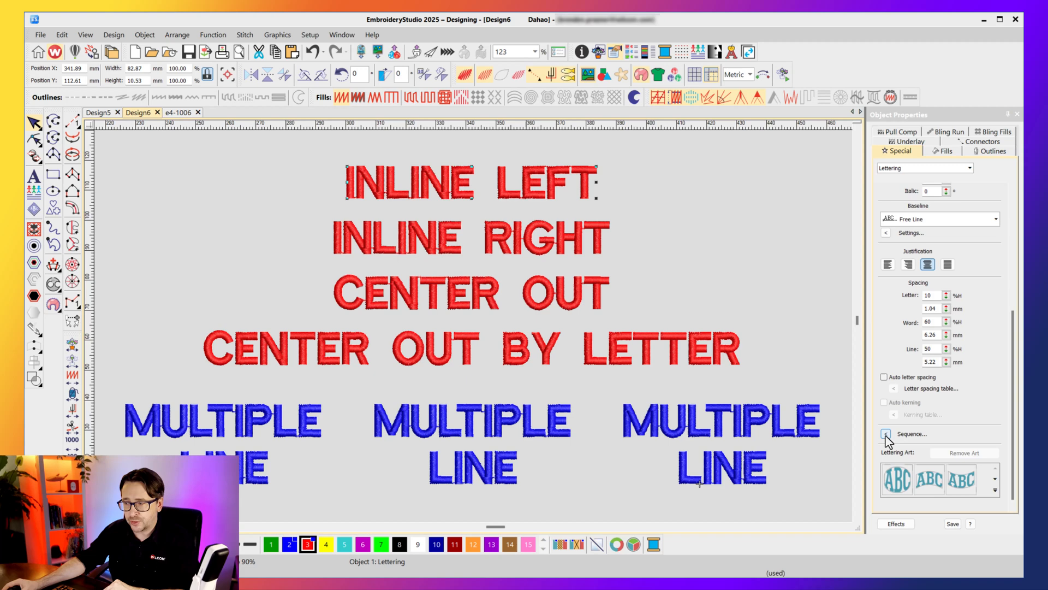
left_click(911, 433)
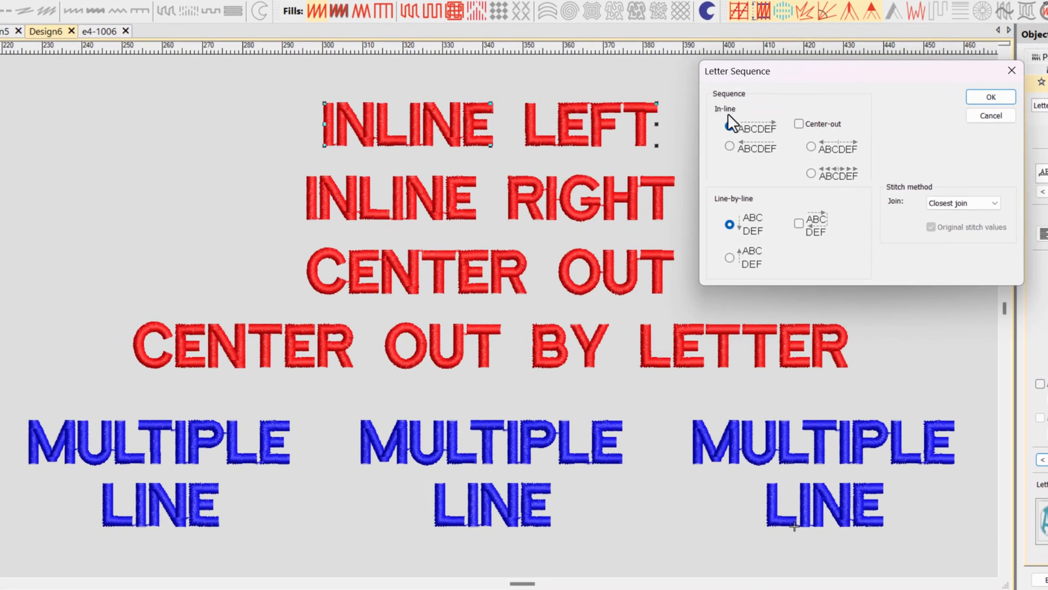
left_click(729, 126)
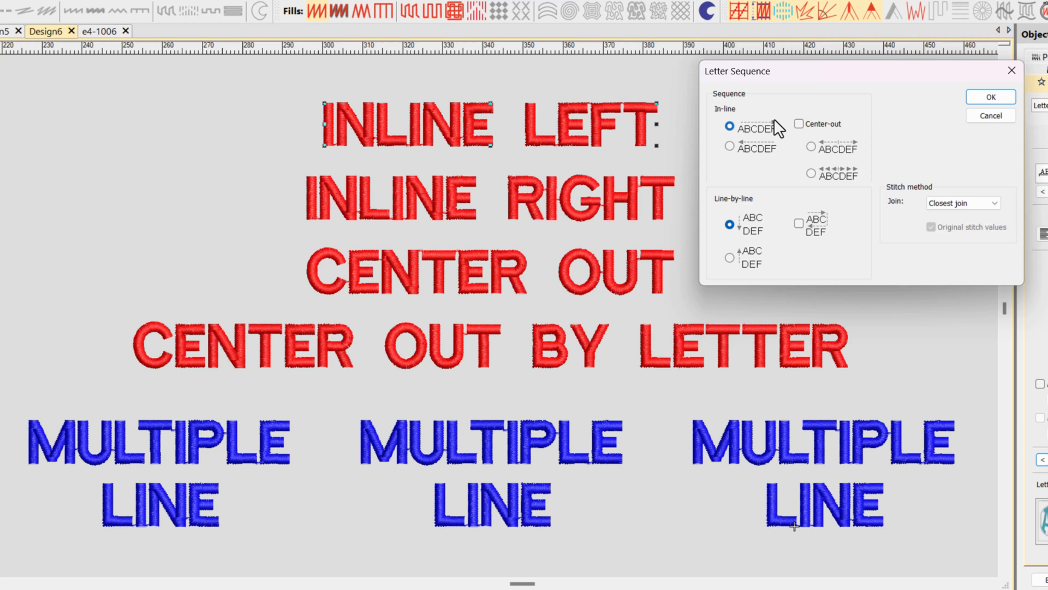
left_click(729, 146)
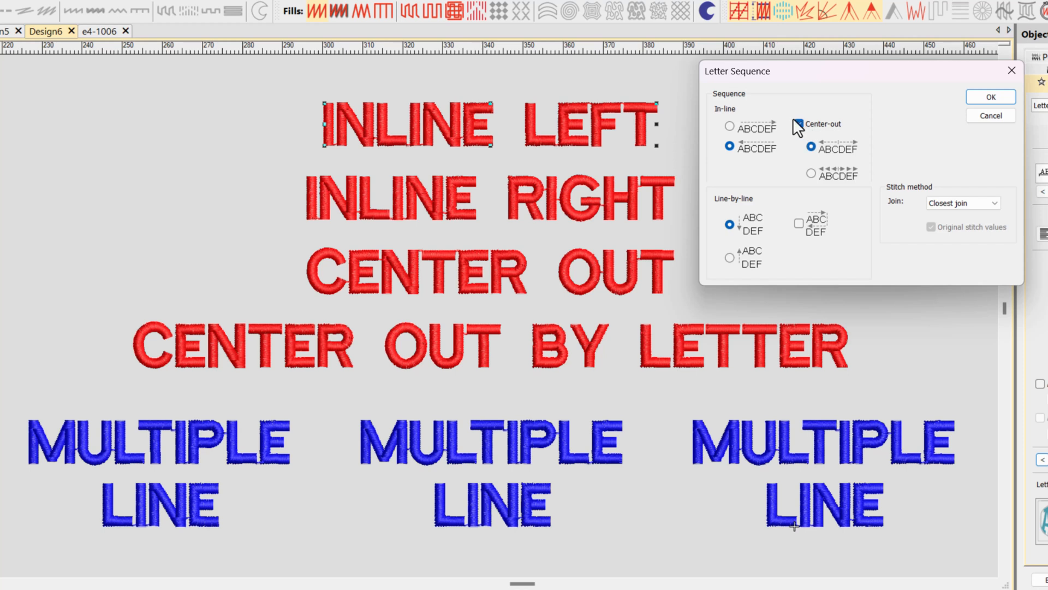
left_click(799, 124)
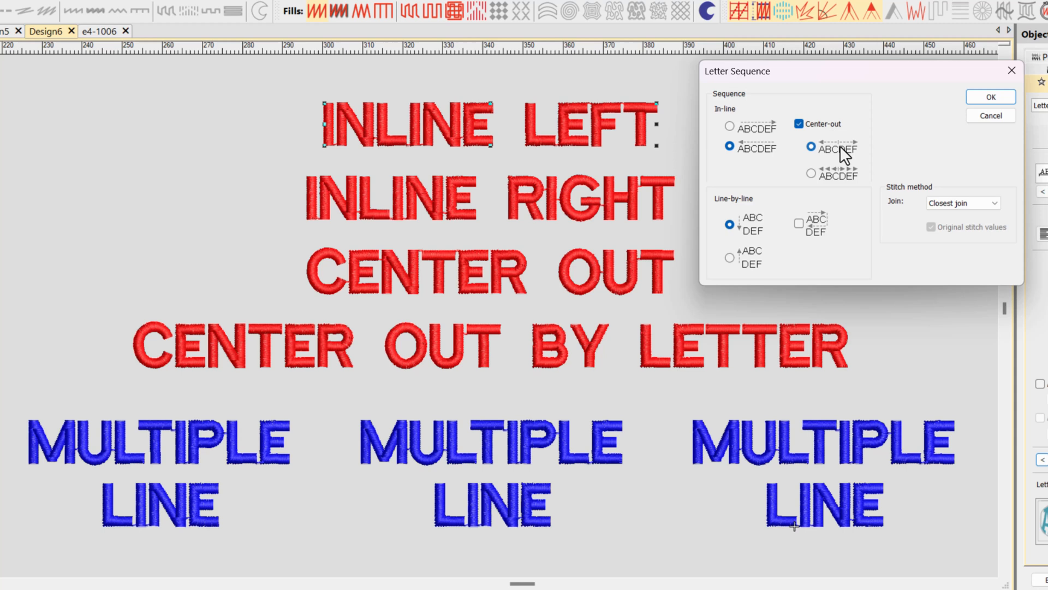
left_click(812, 175)
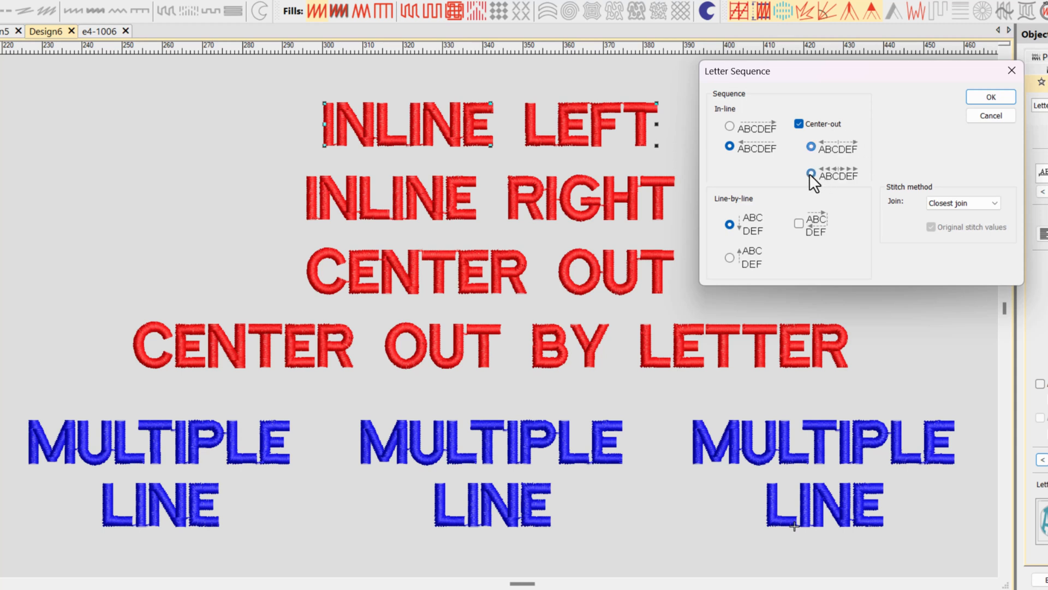
left_click(810, 175)
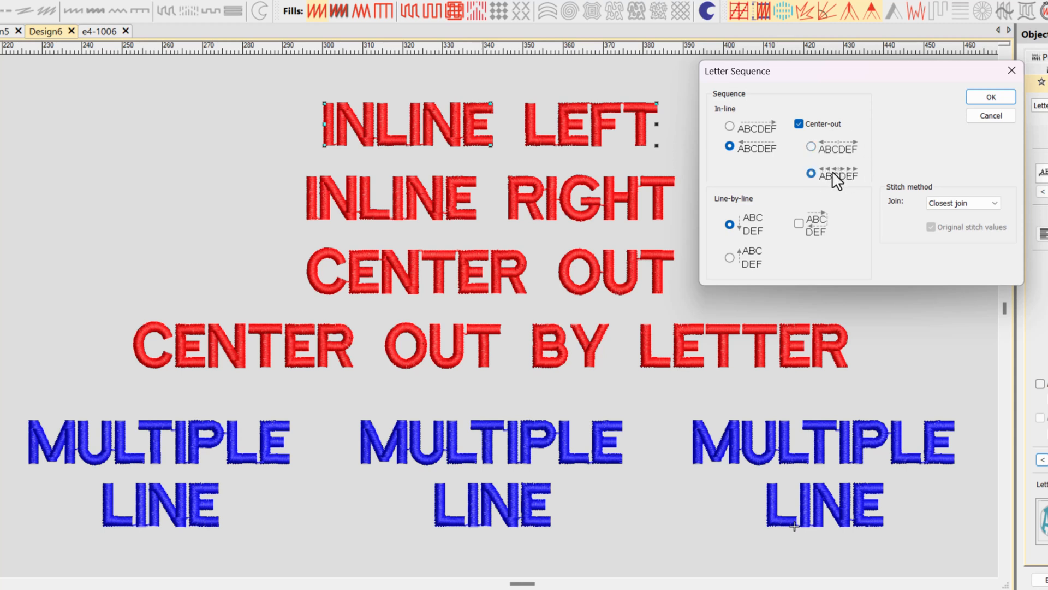
left_click(810, 174)
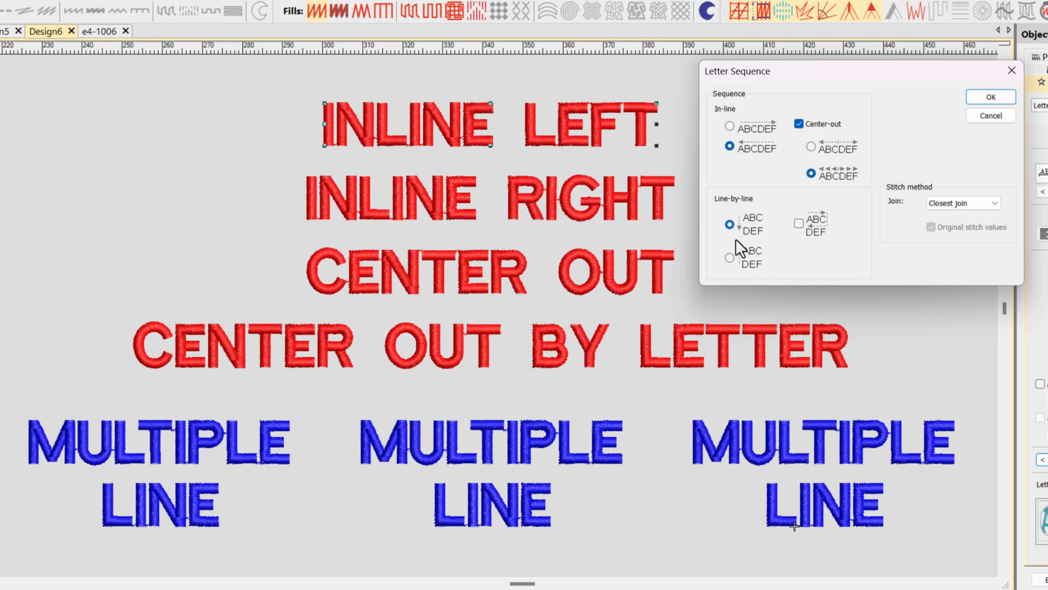
Step: Apply left-to-right, bottom-up line-by-line stitching with alternating direction
left_click(729, 258)
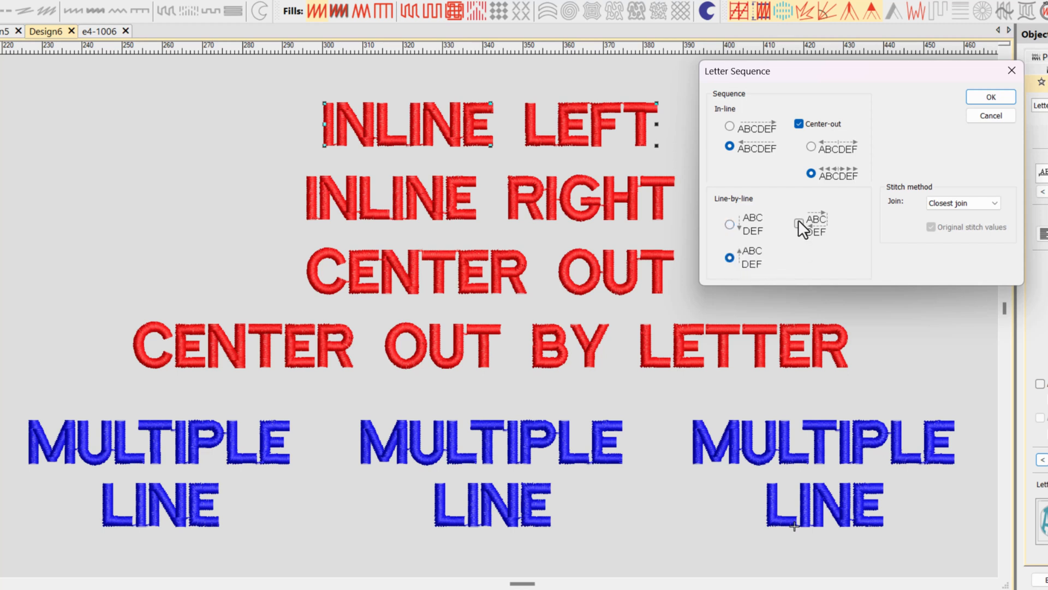
left_click(799, 223)
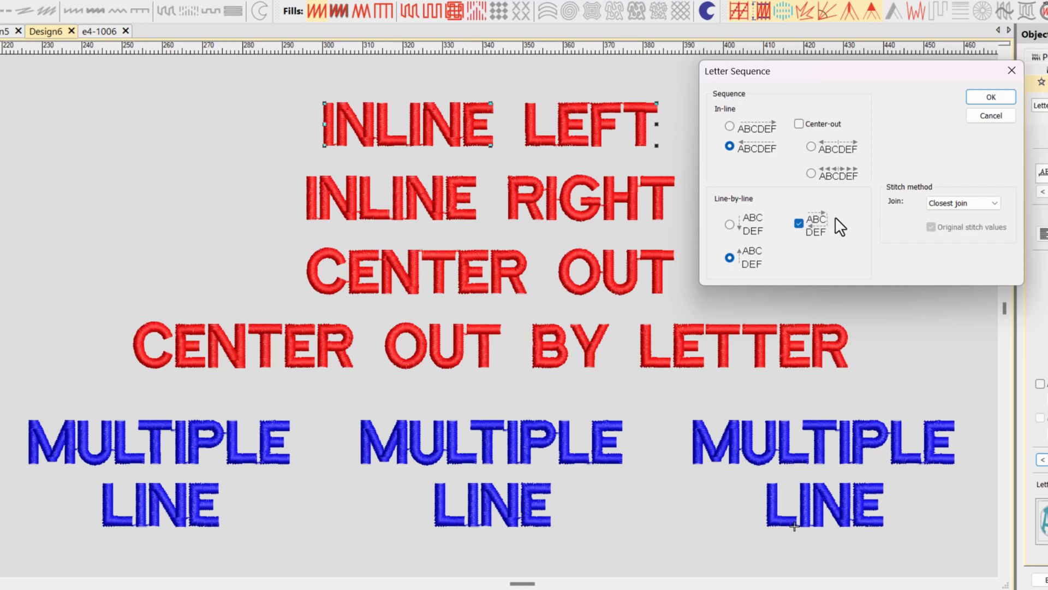
mouse_move(791, 275)
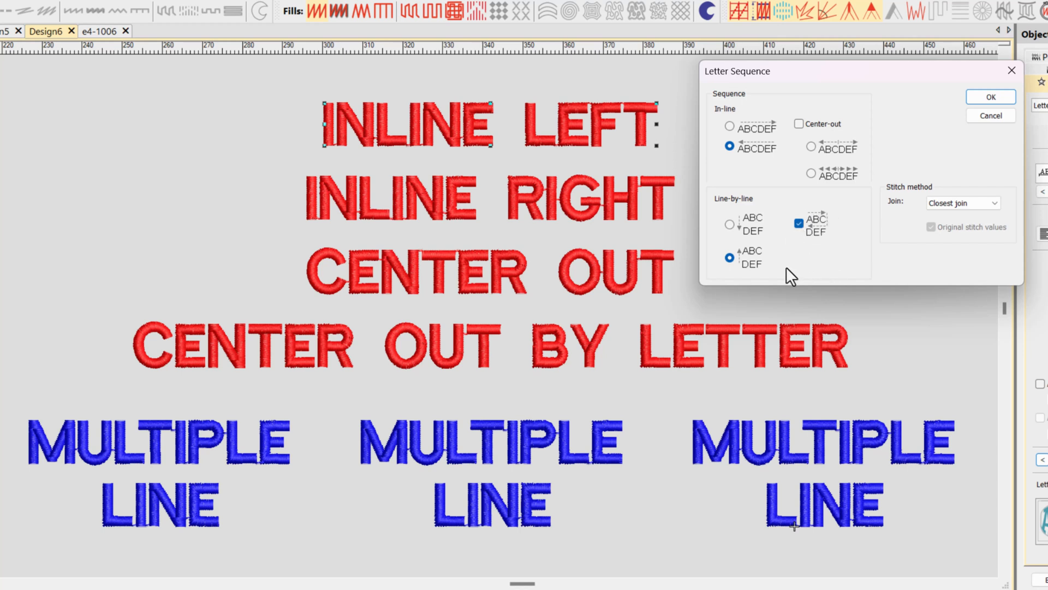
mouse_move(841, 274)
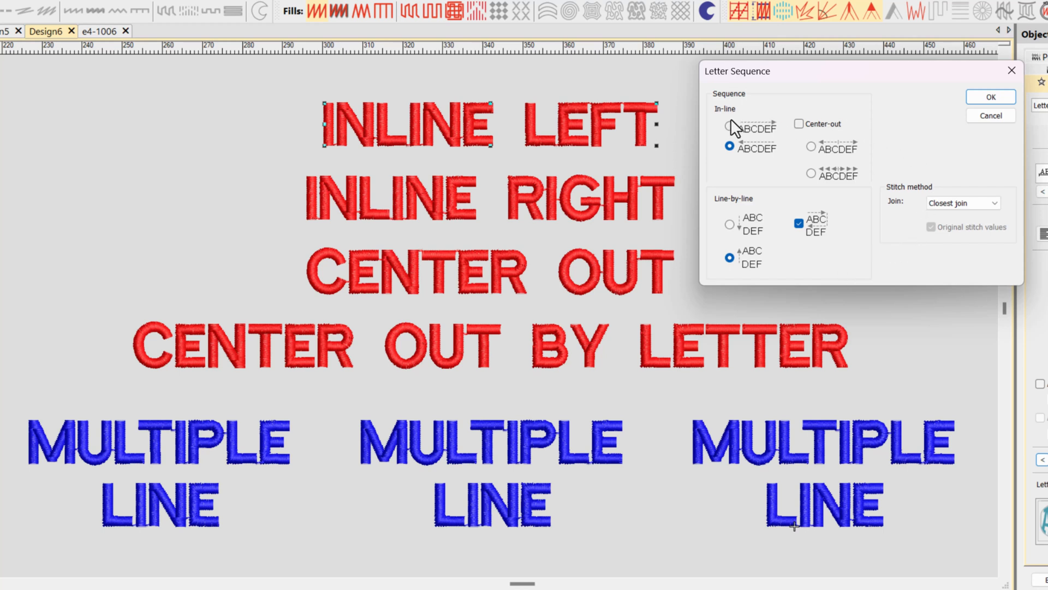
left_click(729, 125)
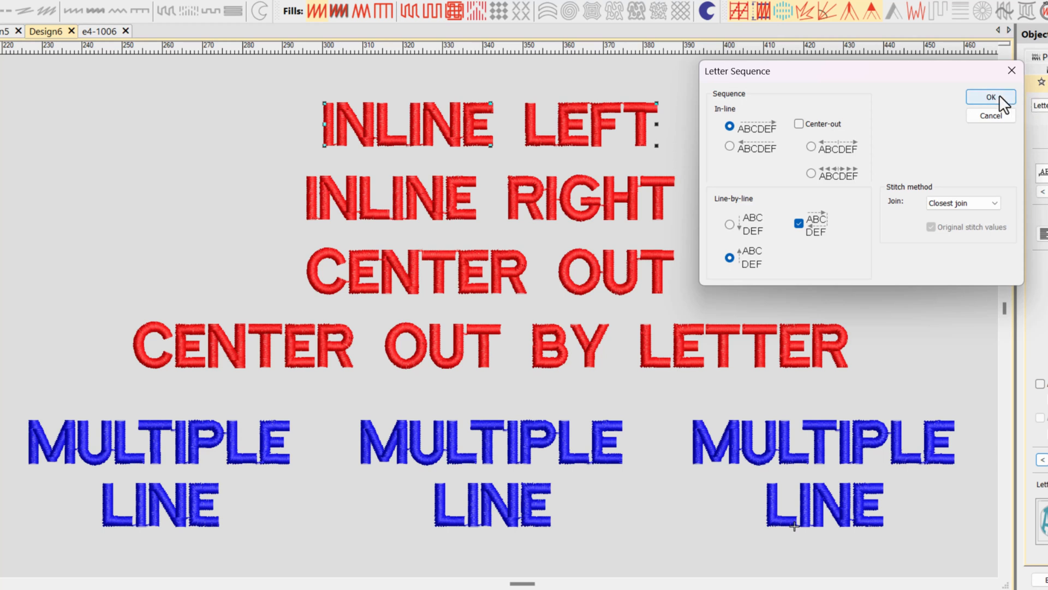
left_click(990, 97)
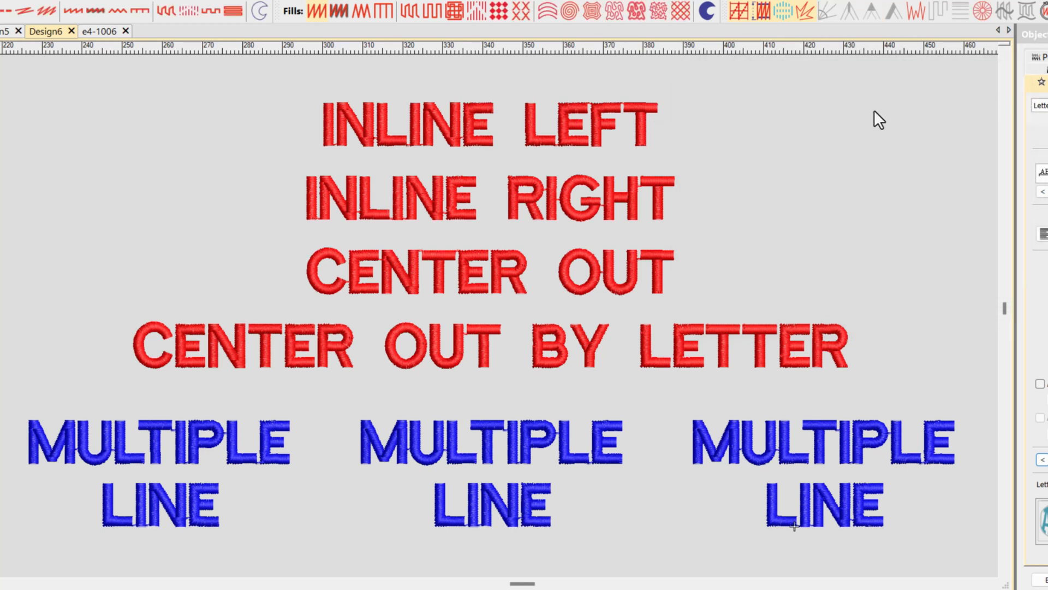
mouse_move(841, 131)
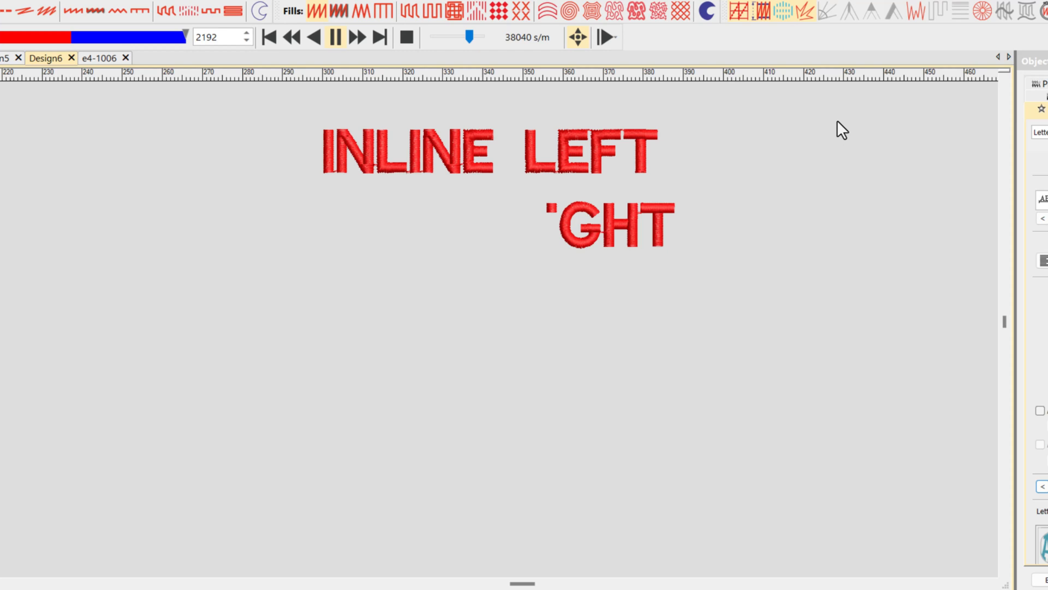
Step: Replay the sequenced lettering with Slow Redraw and raise the replay speed
left_click(363, 38)
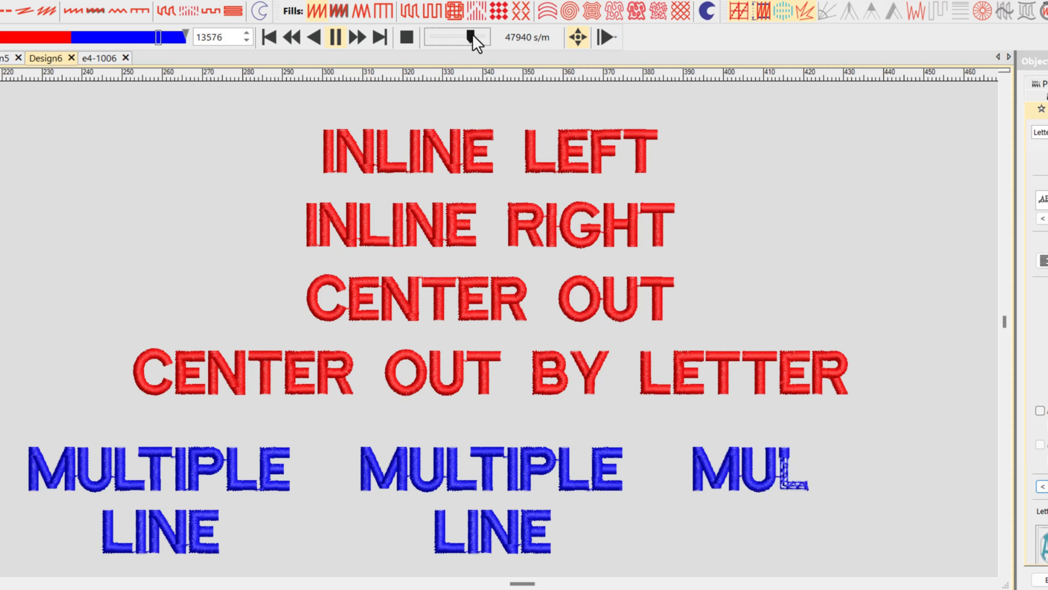
left_click(360, 37)
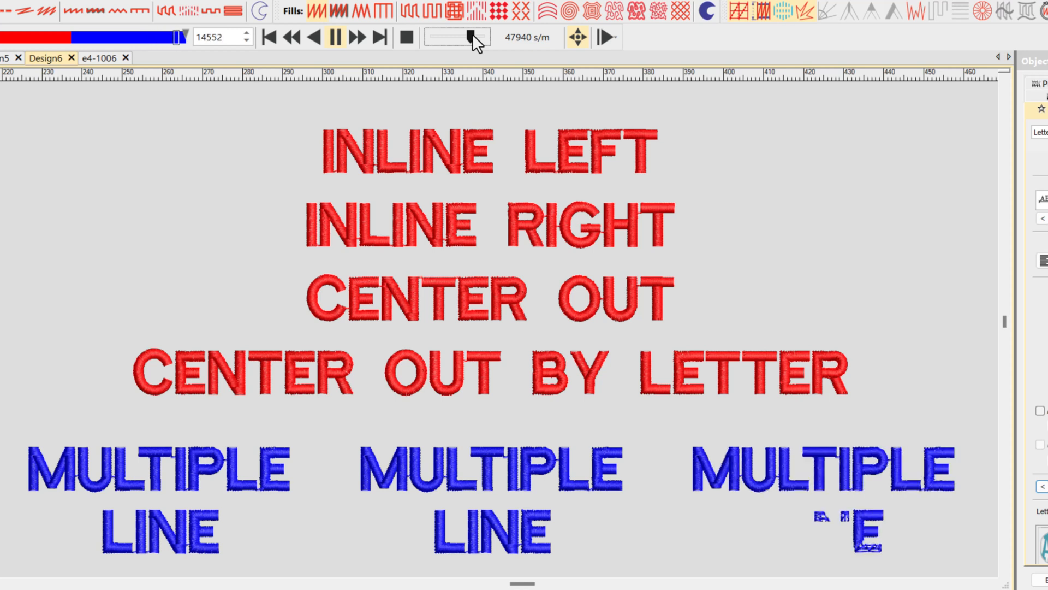
left_click(333, 38)
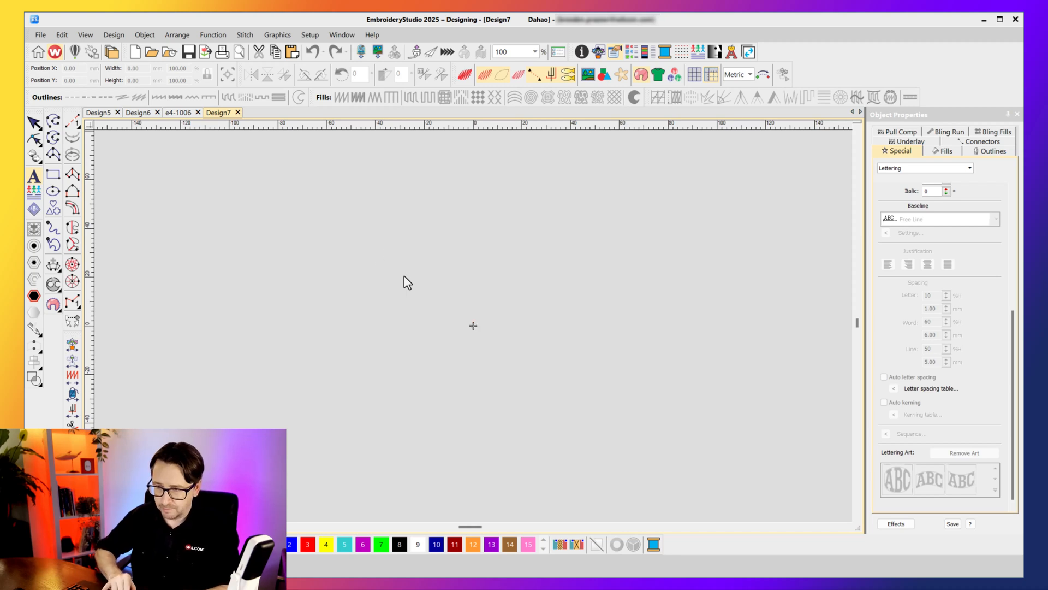
Step: Create WILCOM lettering in red with the College font and enlarge it
type("WILCOM")
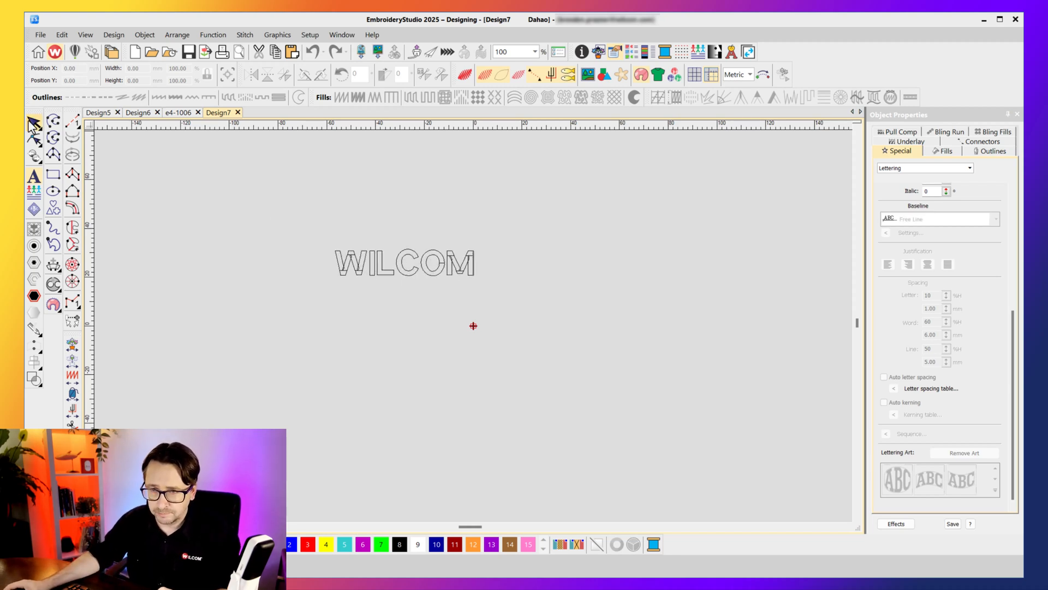
left_click(307, 545)
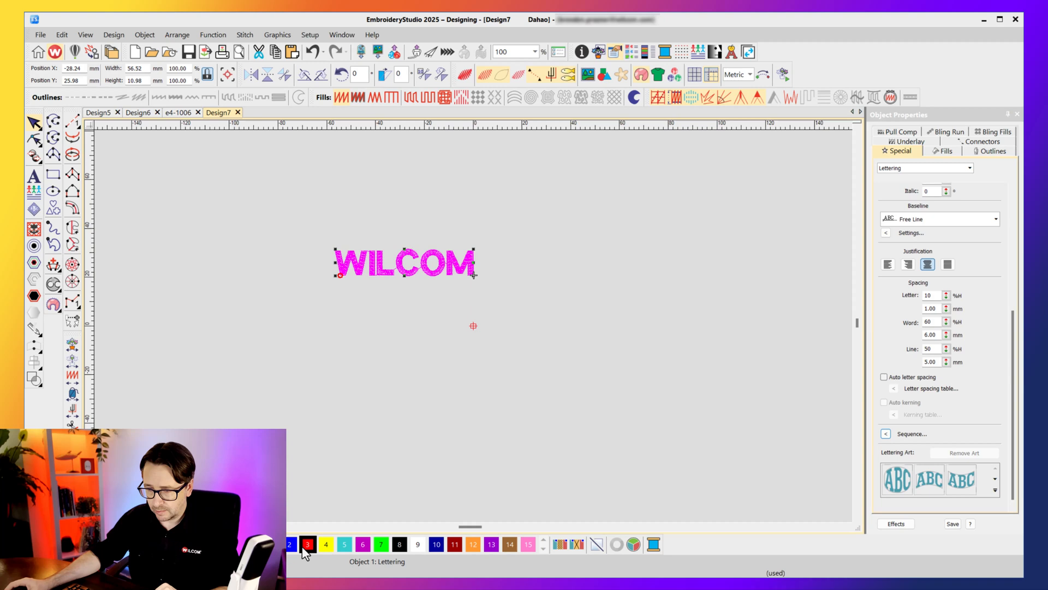
left_click(307, 544)
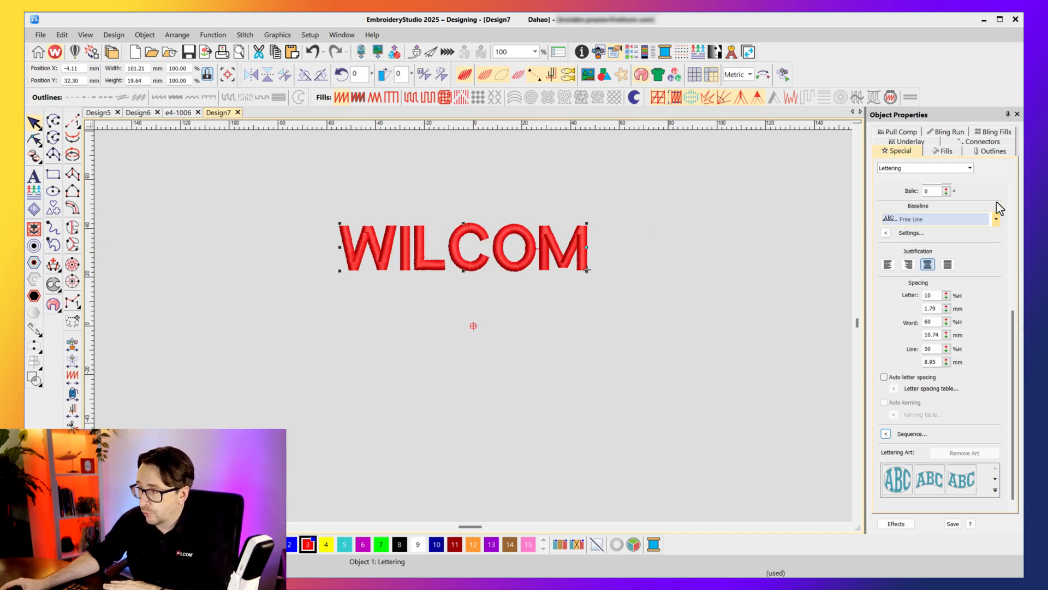
left_click(996, 279)
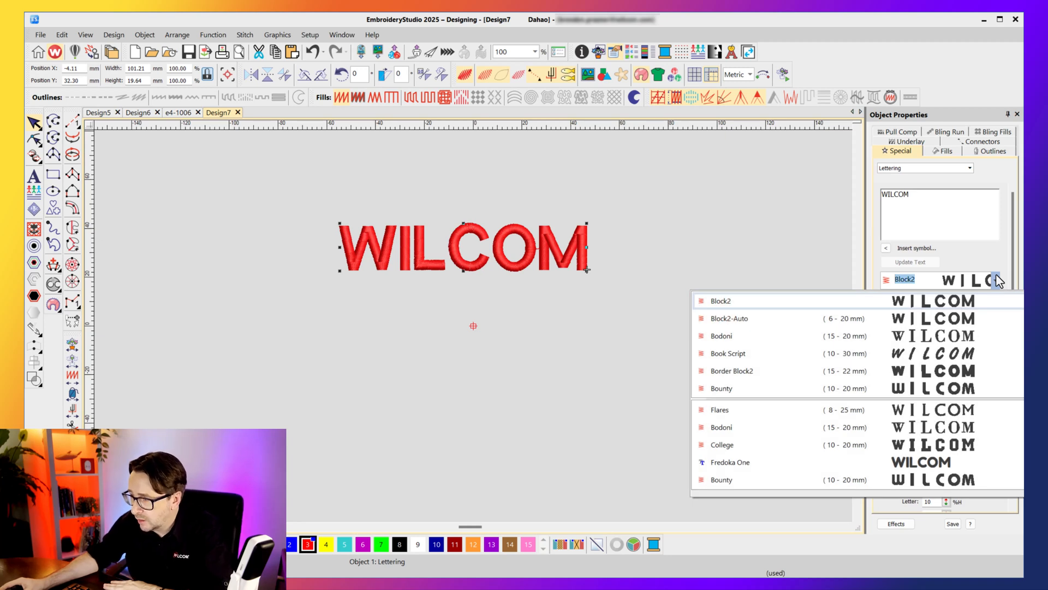
left_click(721, 445)
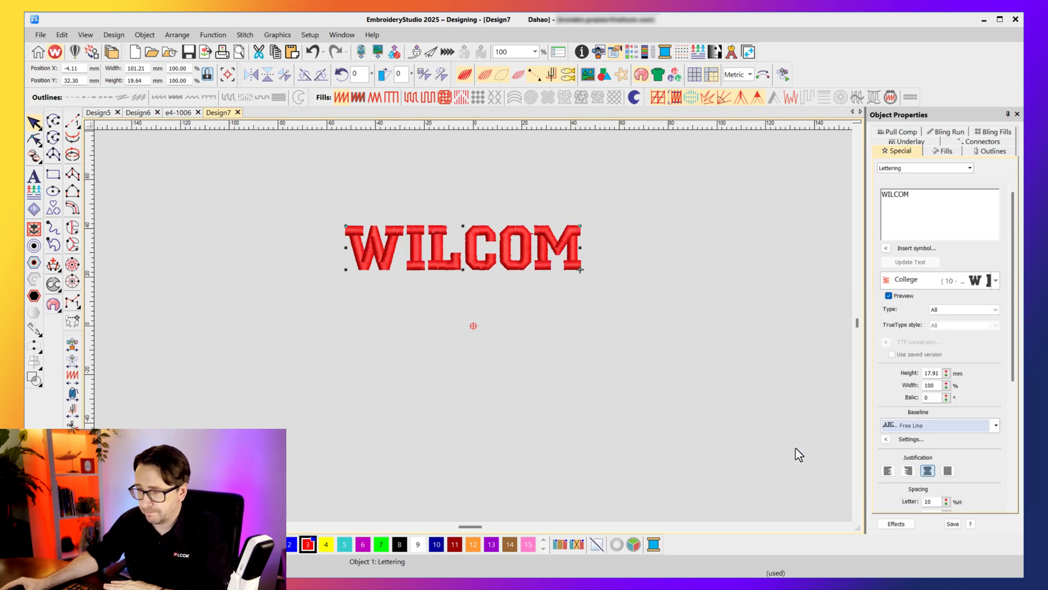
left_click_drag(576, 229, 585, 220)
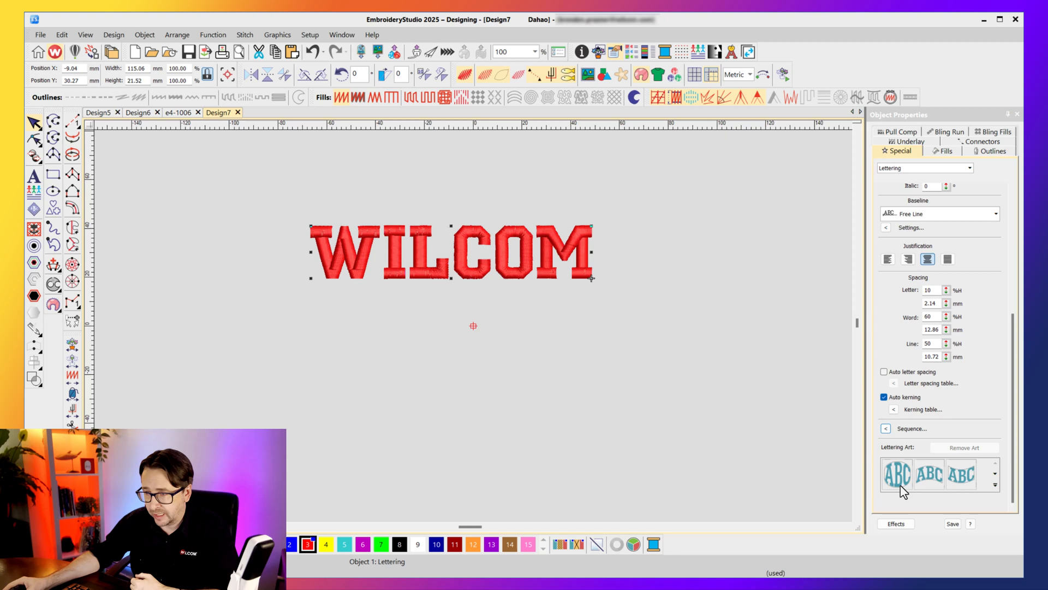
Step: Try the oval then arch Lettering Art envelopes on WILCOM and browse more shapes
left_click(929, 473)
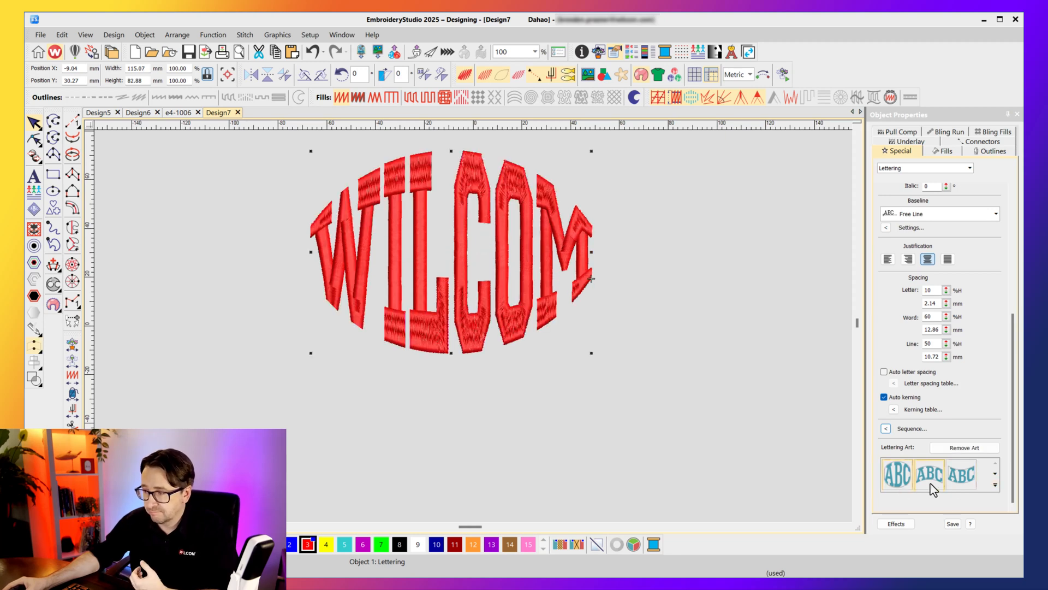
left_click(929, 474)
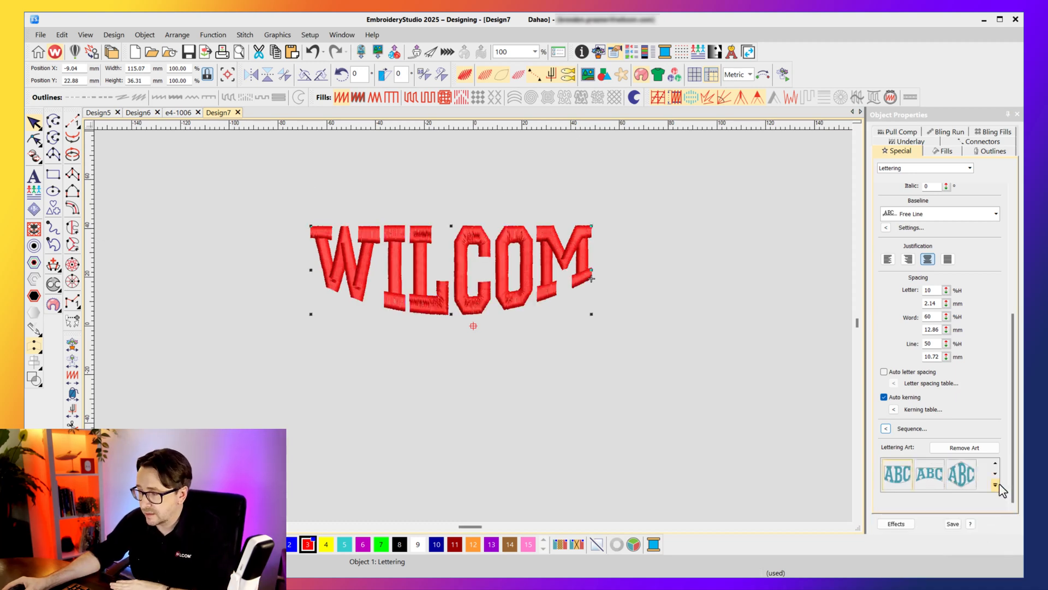
left_click(994, 483)
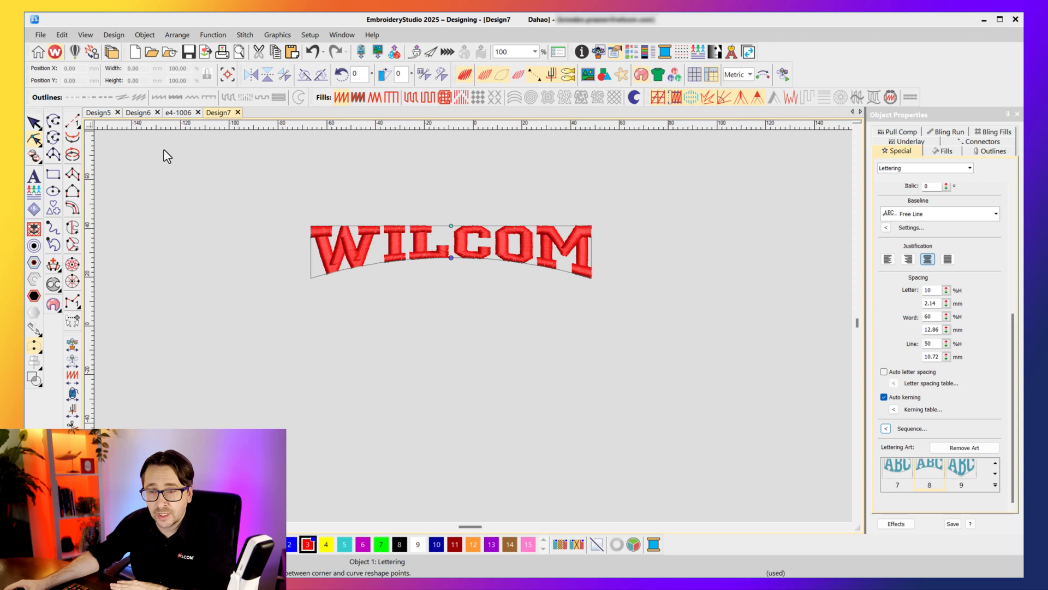
Step: Apply a perspective envelope to WILCOM and drag its lower-left node outward
left_click(449, 250)
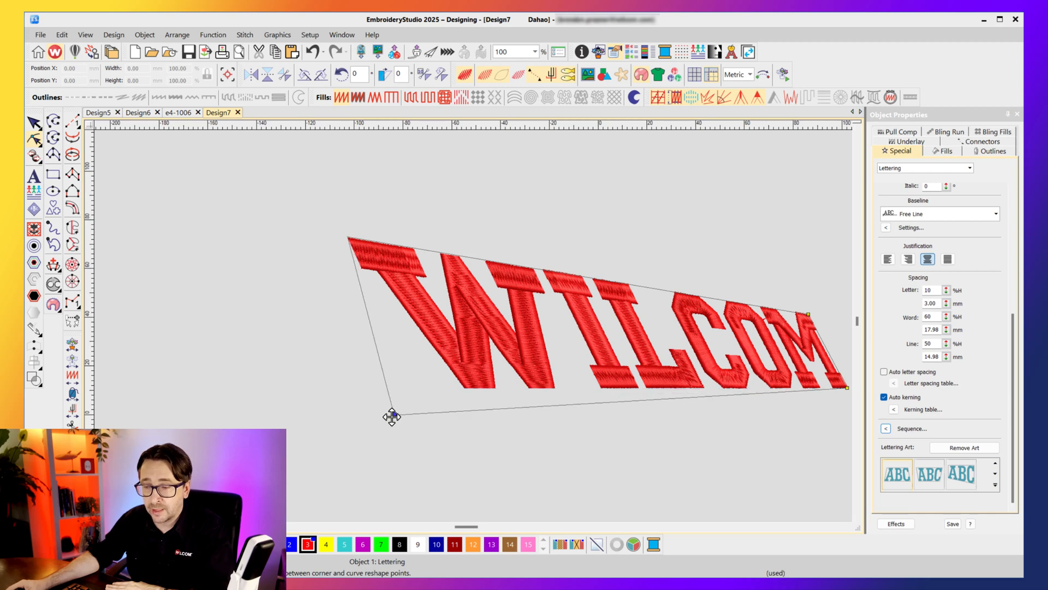
left_click_drag(393, 416, 347, 446)
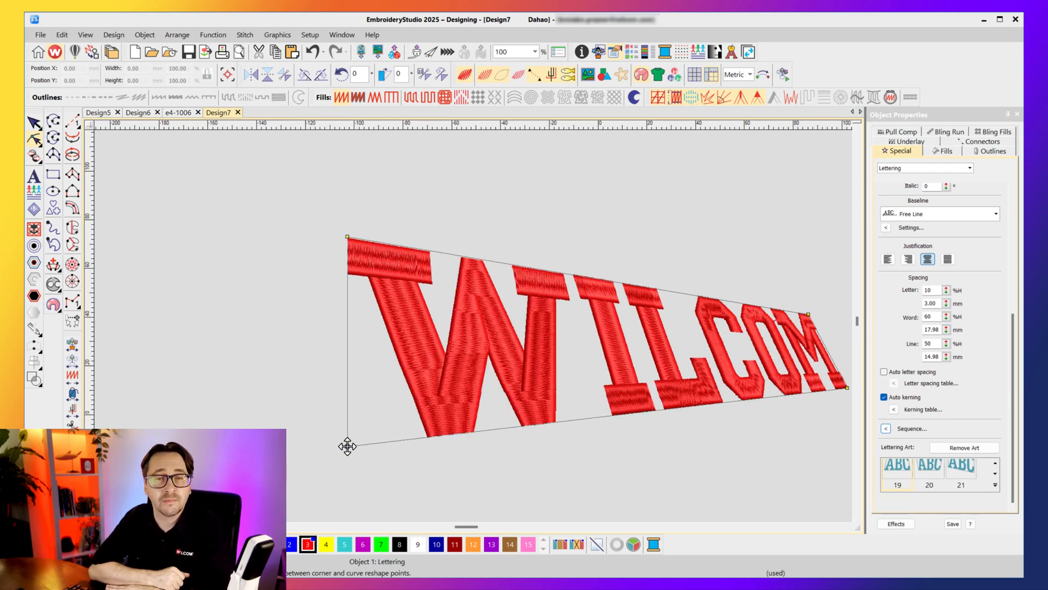